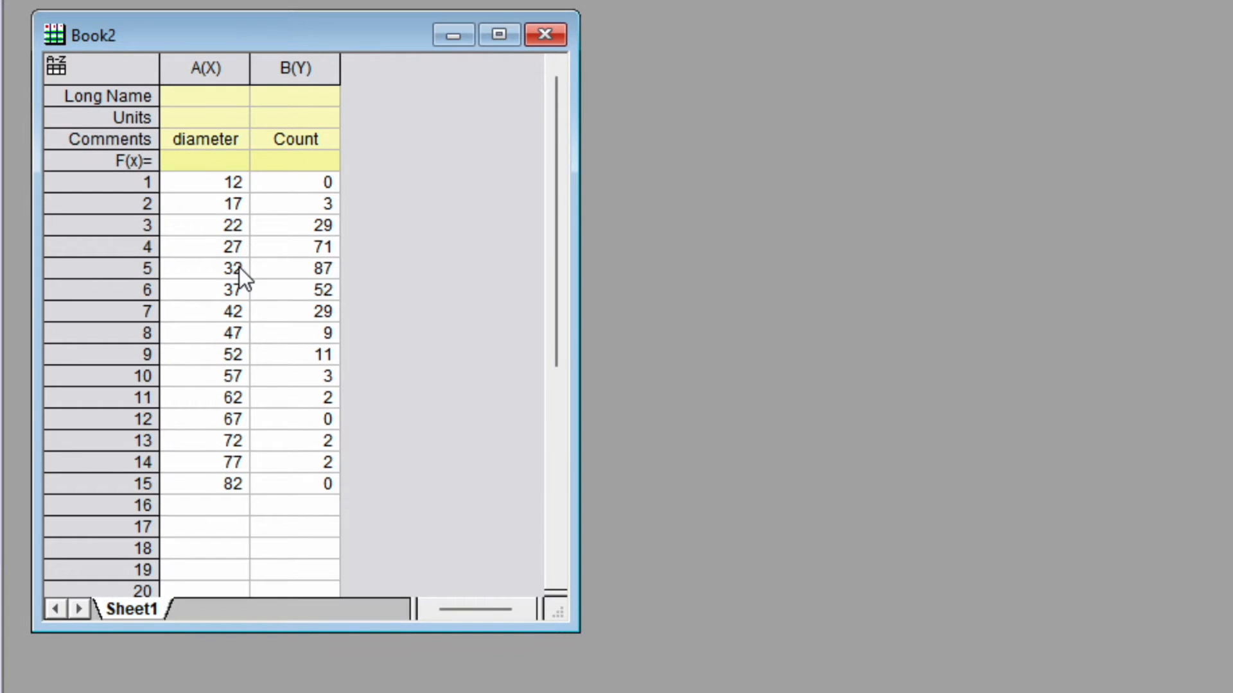
pyautogui.moveTo(326, 213)
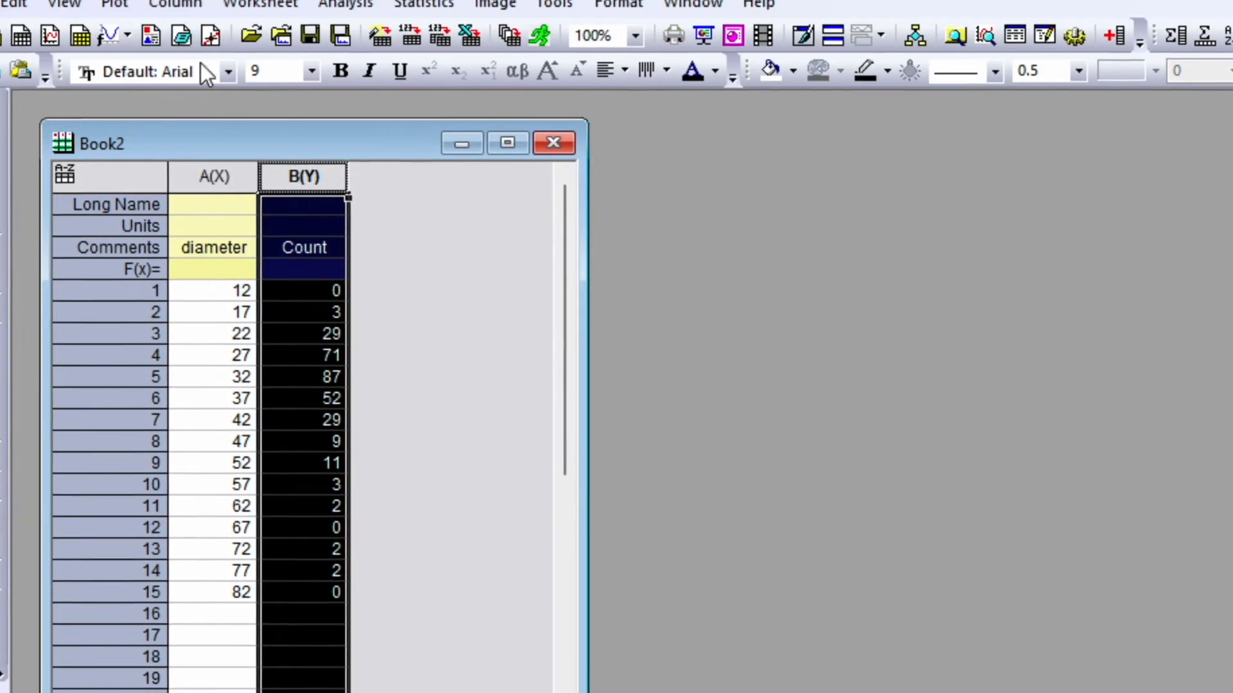
# Open the Plot menu to view the Column, Stacked and other bar chart types.
pyautogui.click(115, 4)
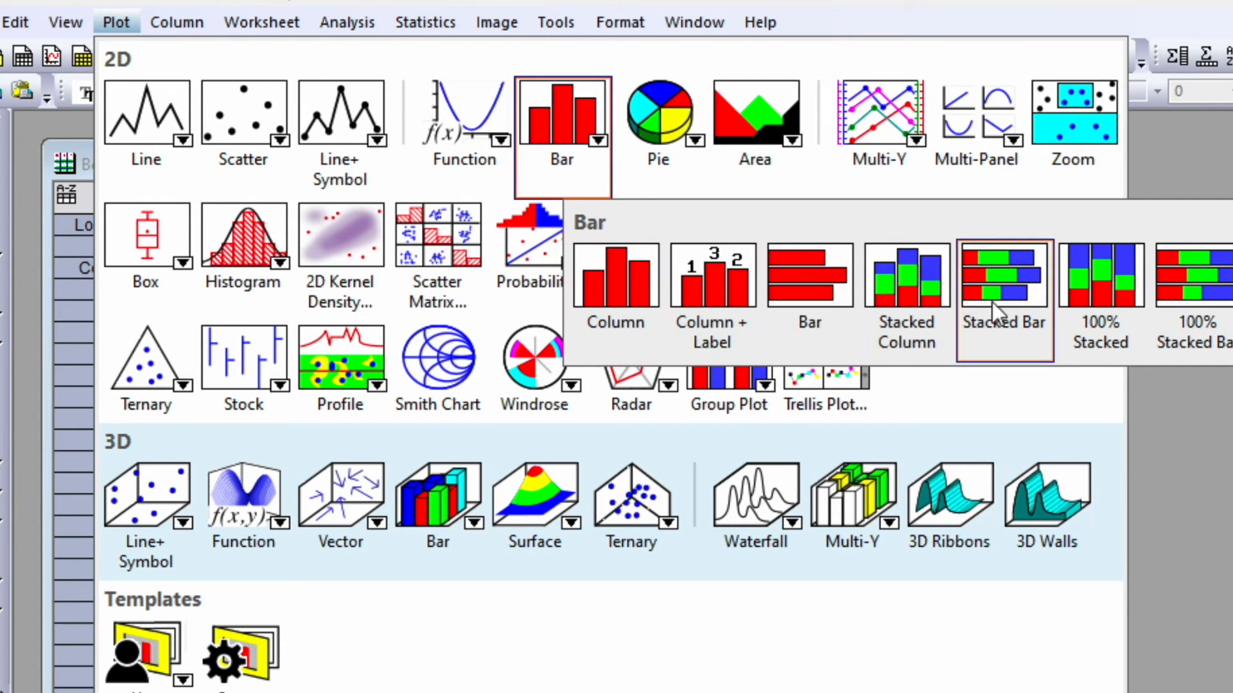
pyautogui.moveTo(617, 283)
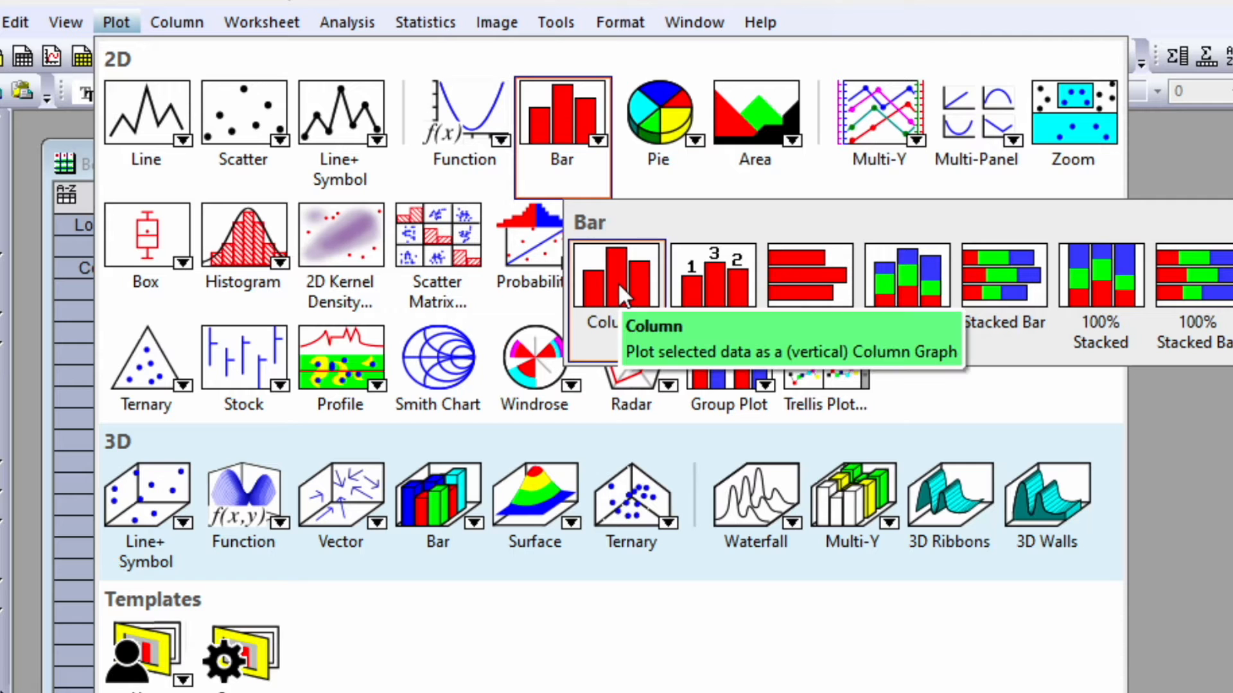
# Plot Count against diameter as a column chart and set the bar fill color to None.
pyautogui.click(617, 276)
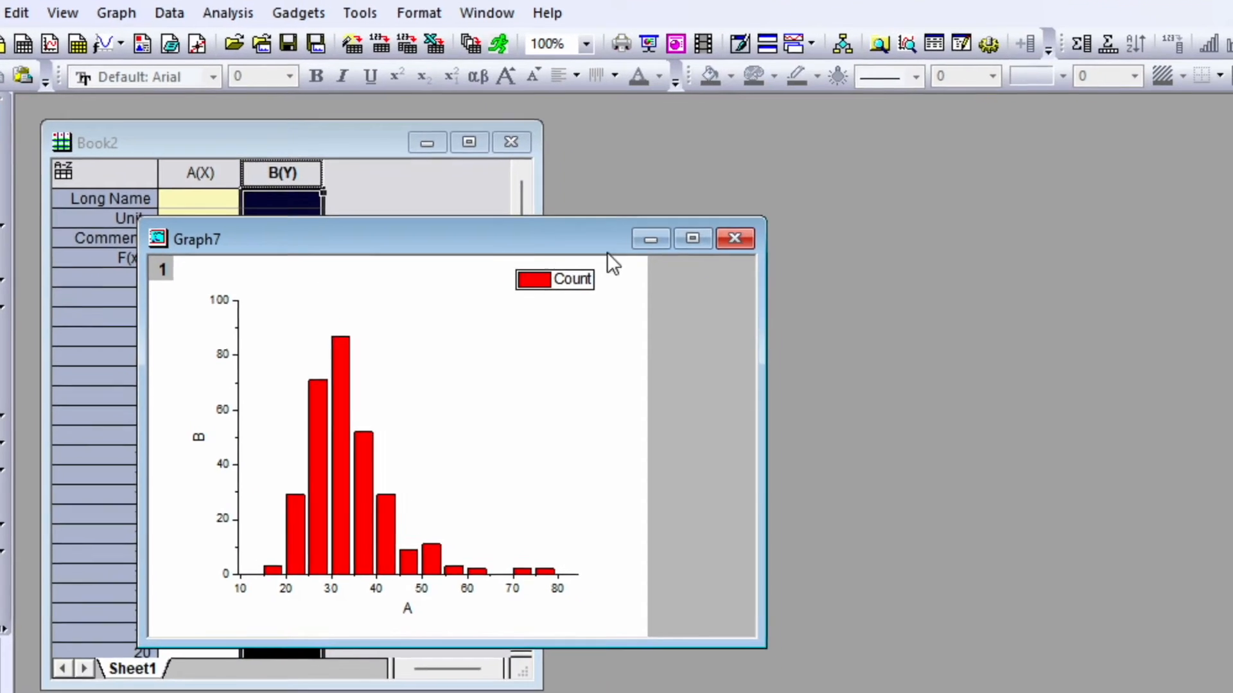
pyautogui.click(693, 239)
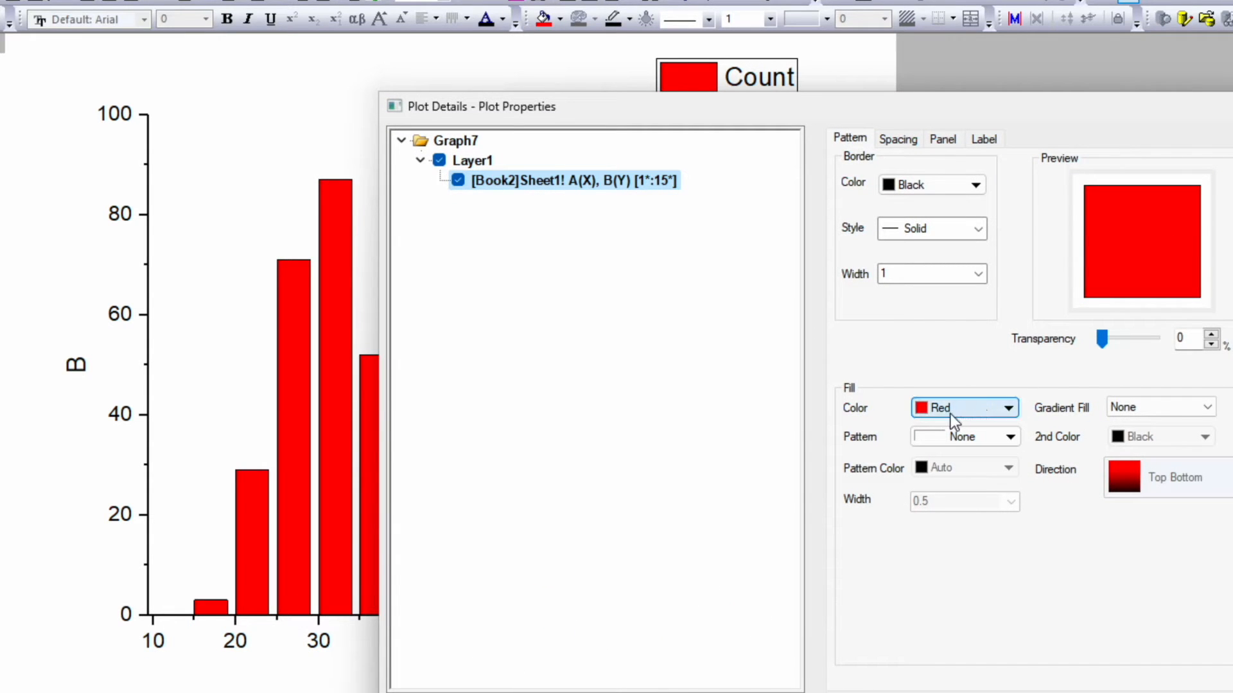
pyautogui.click(1008, 407)
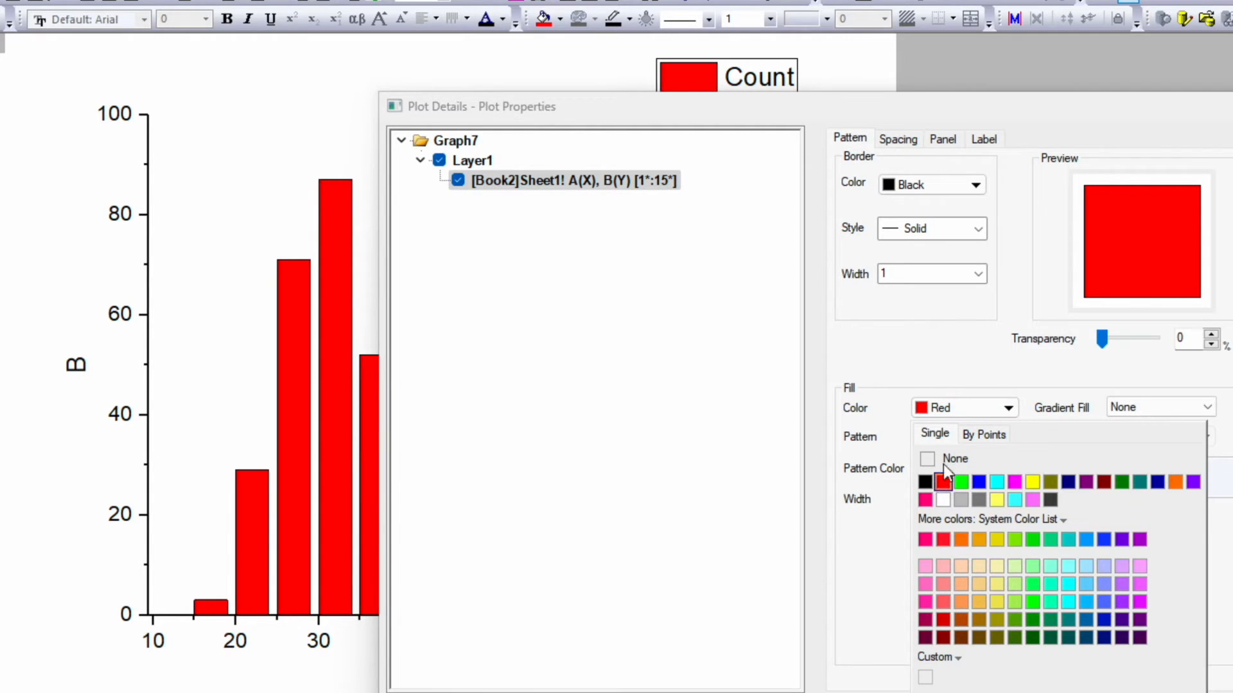
pyautogui.click(926, 459)
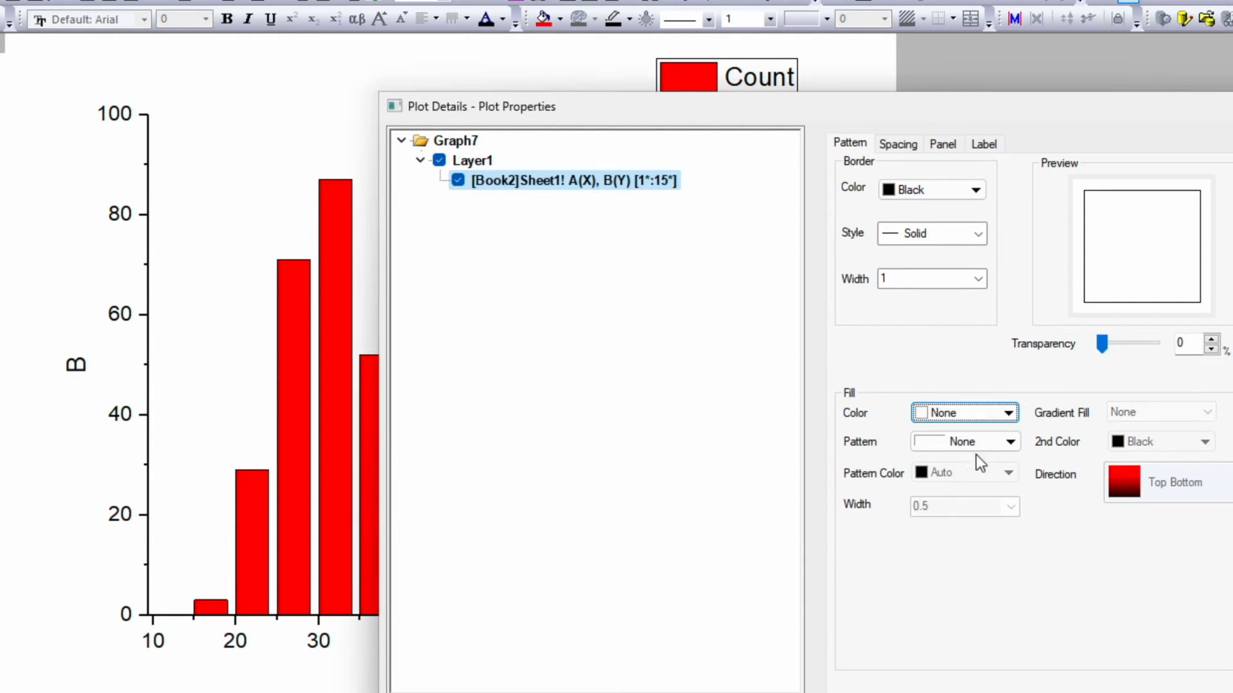
pyautogui.click(963, 413)
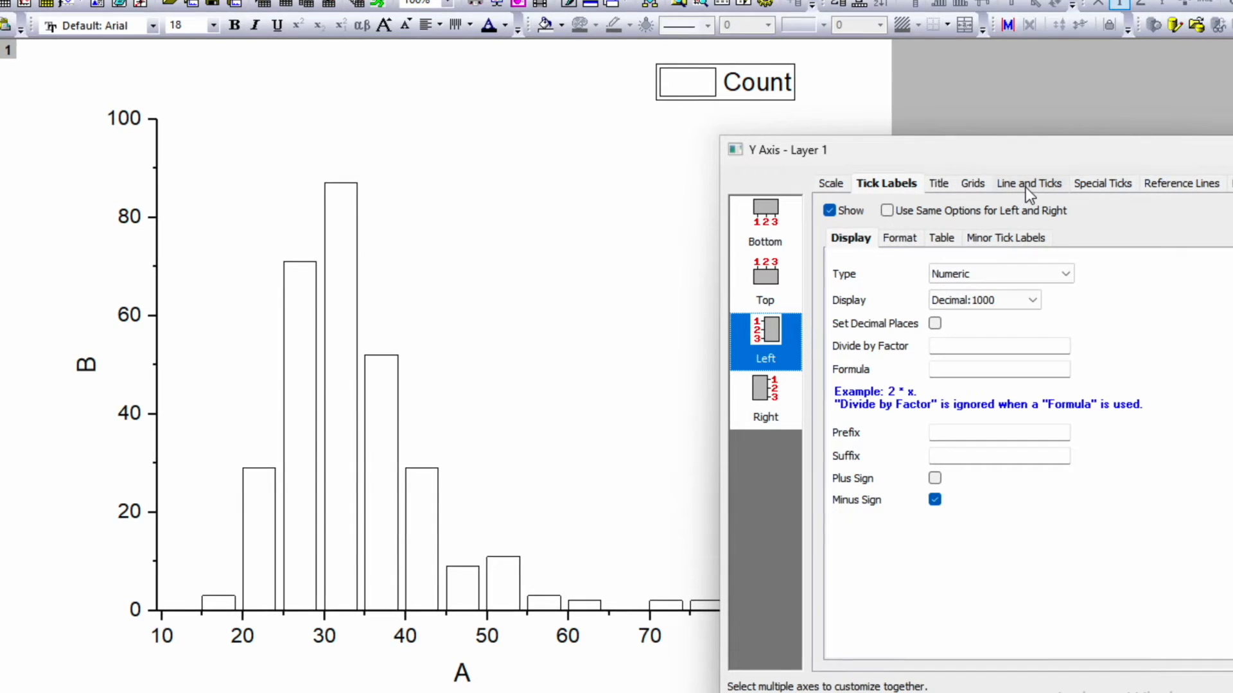
# Set major and minor tick style to In for left/right and bottom/top axes.
pyautogui.click(1026, 183)
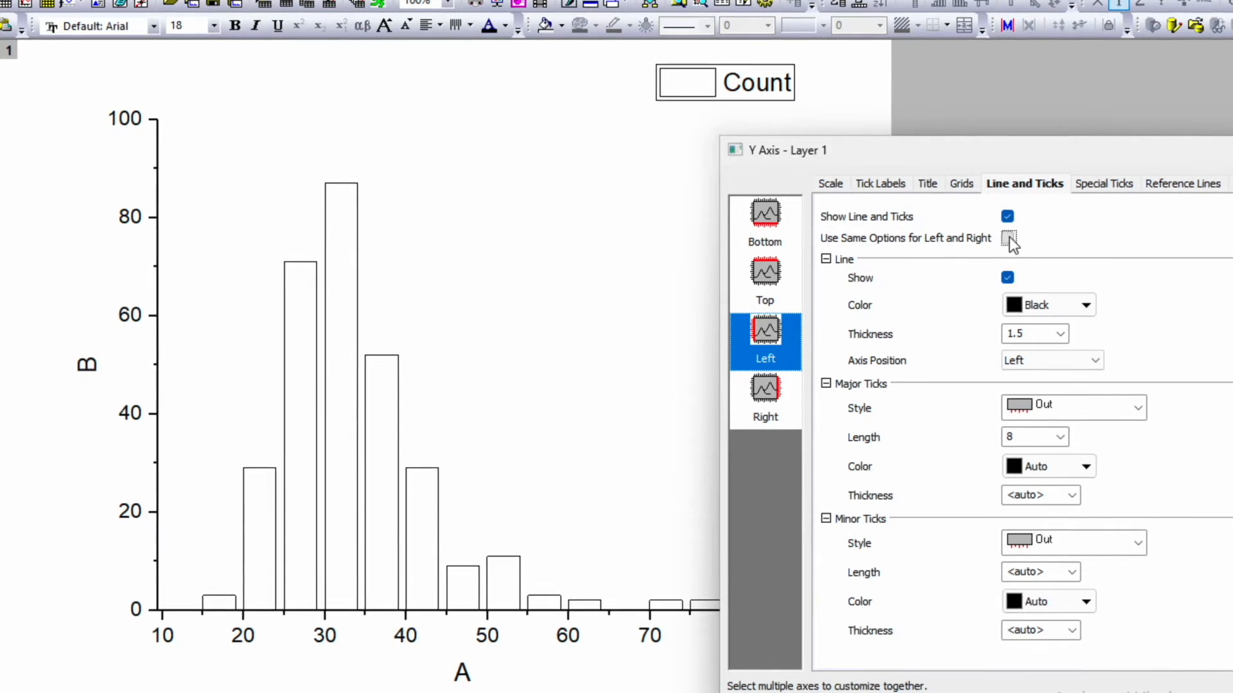
pyautogui.click(1135, 407)
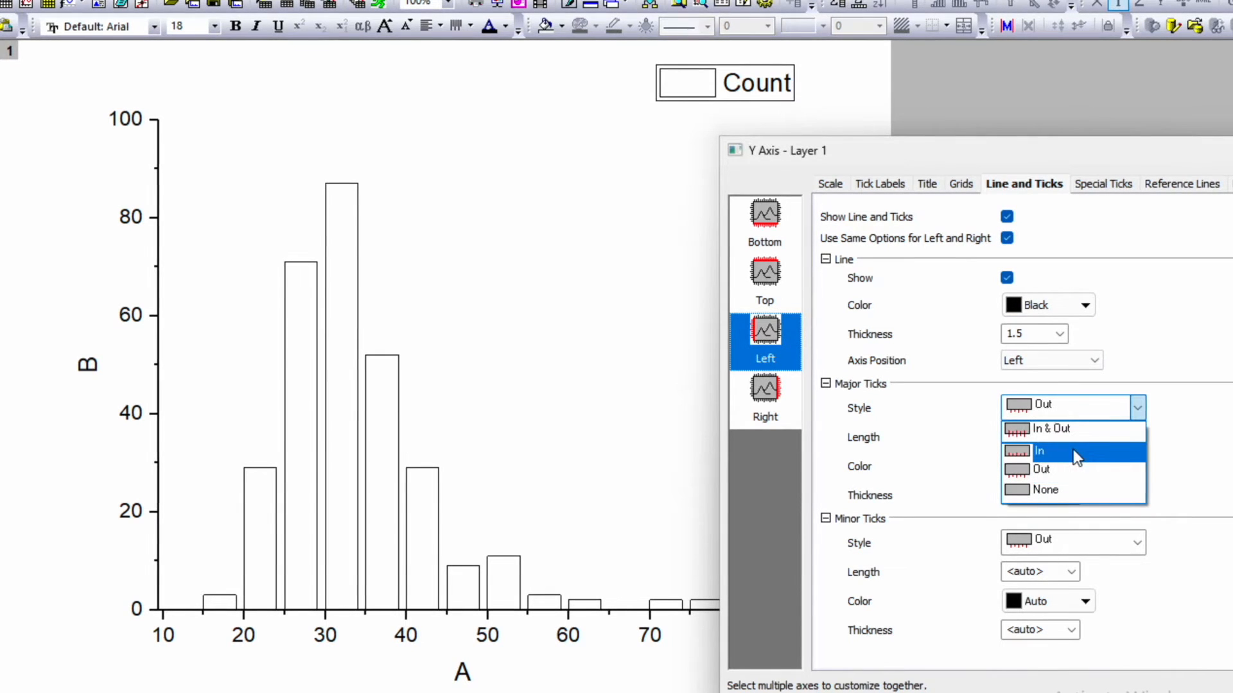
pyautogui.click(1040, 450)
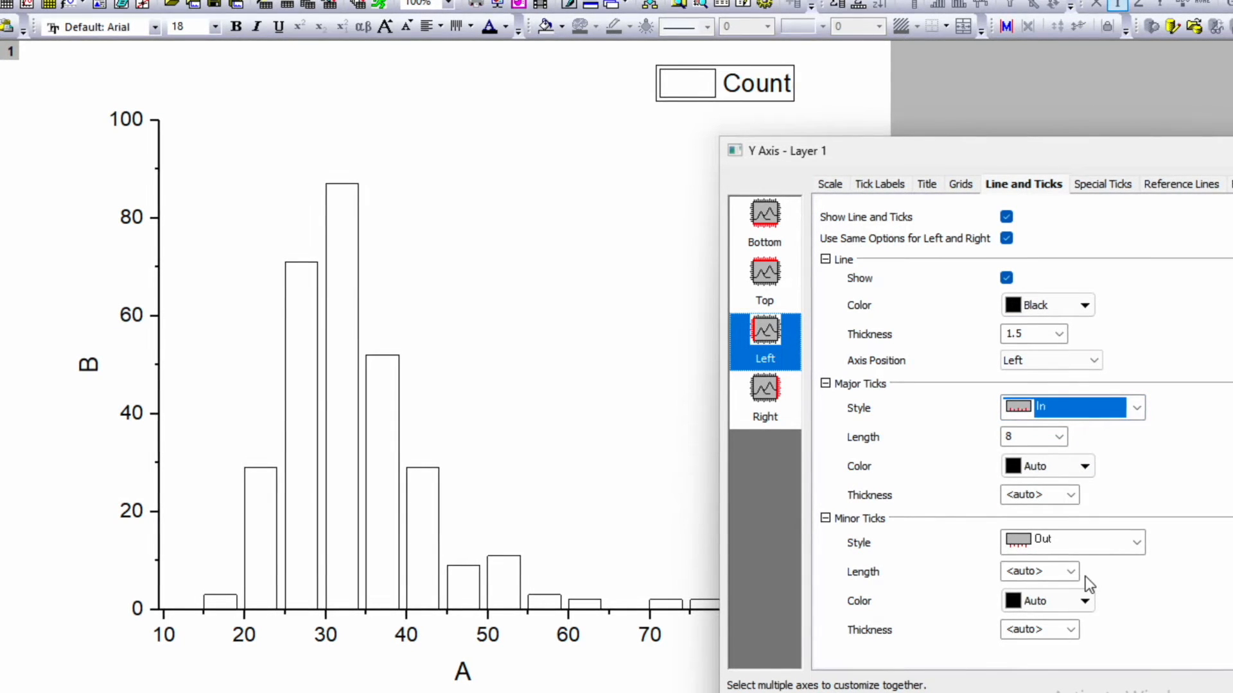
pyautogui.click(1069, 542)
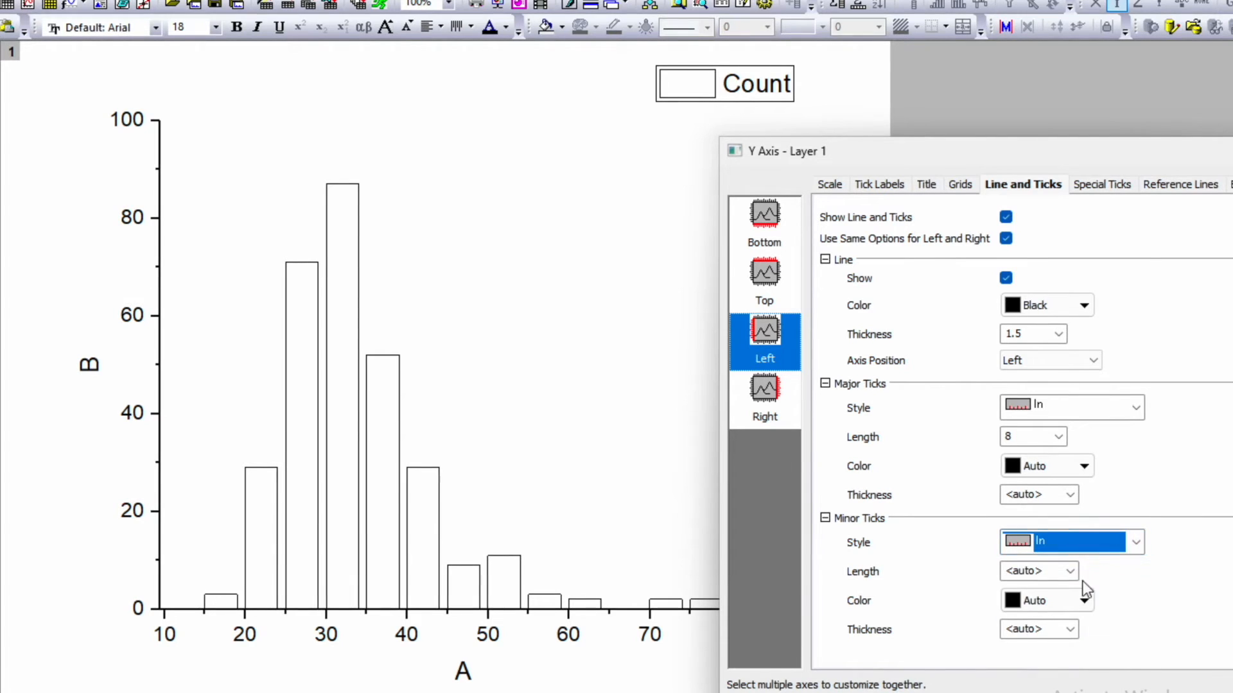
pyautogui.click(1069, 407)
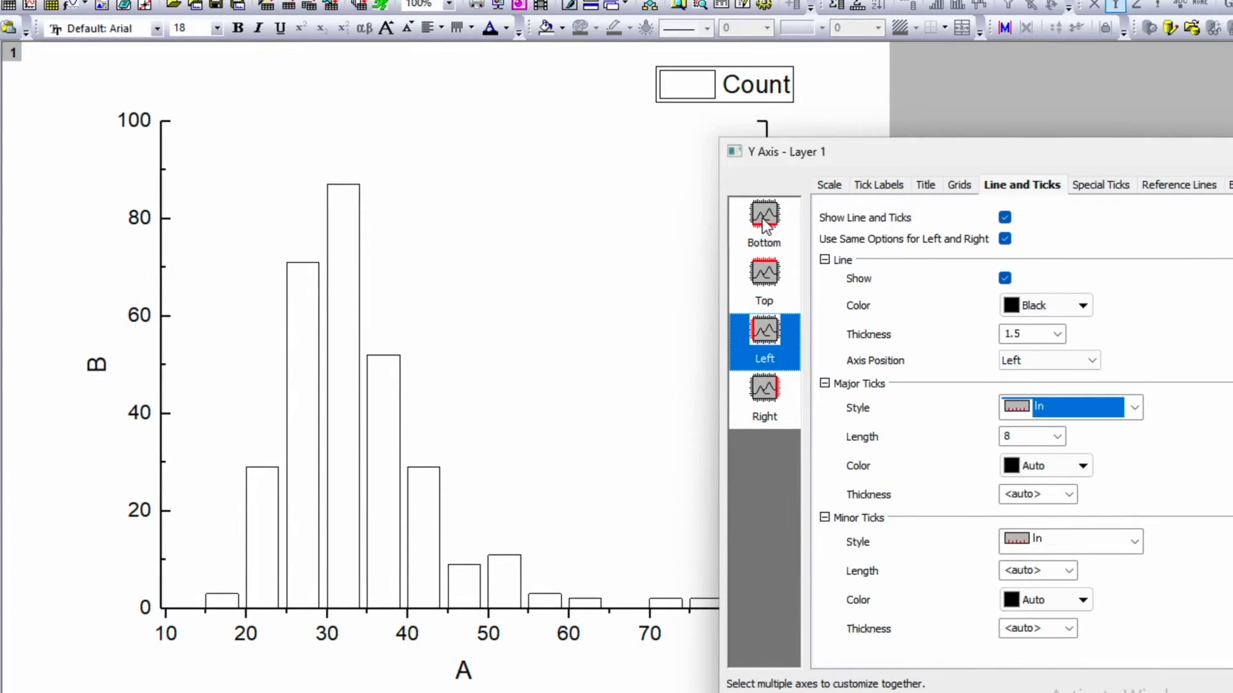
pyautogui.click(763, 217)
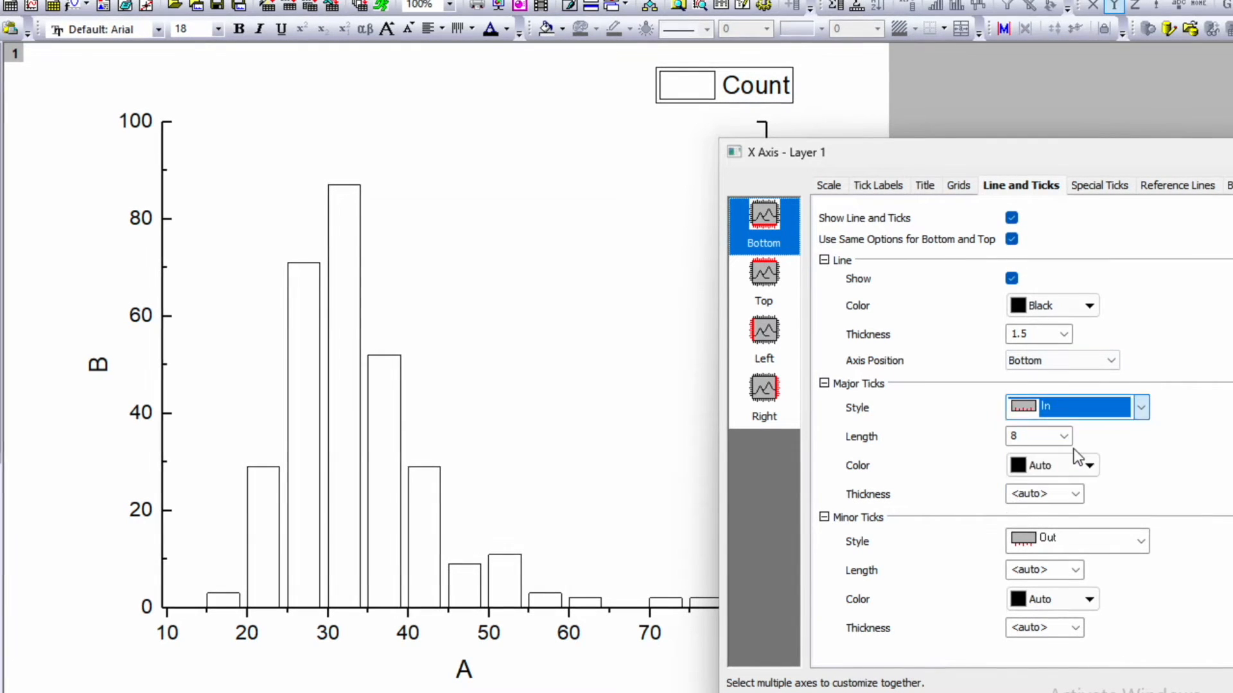
pyautogui.click(1075, 540)
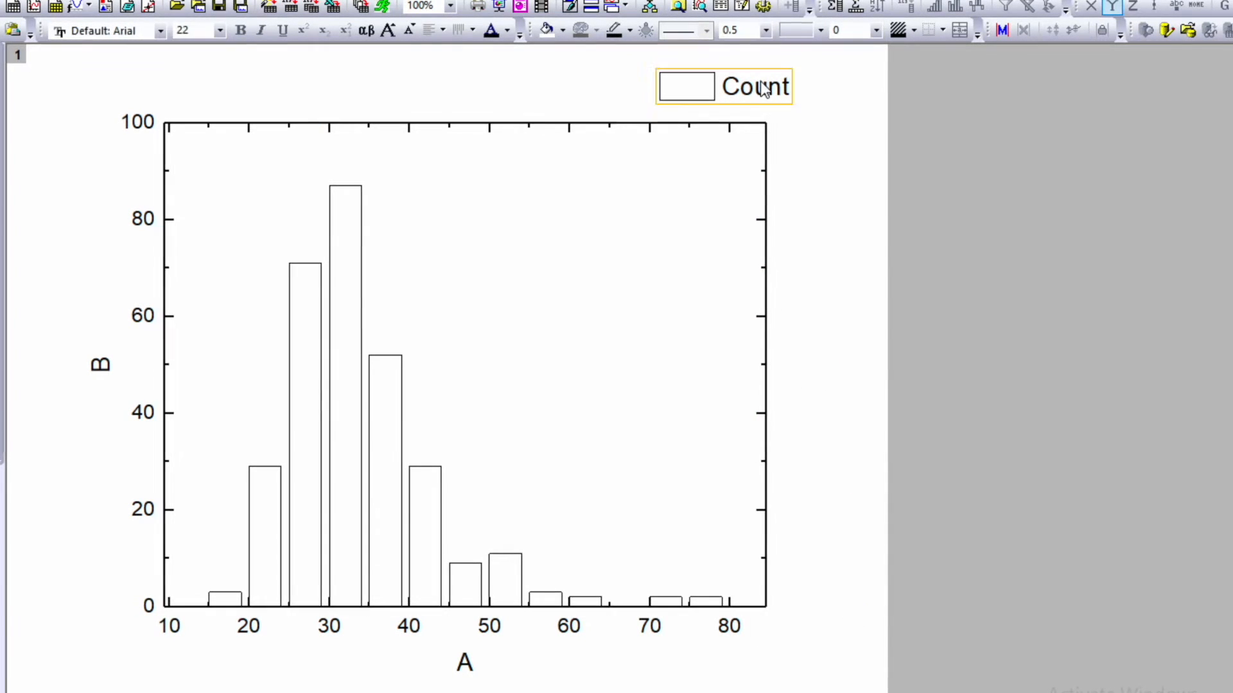
# Move the Count legend to the top-right corner and title the x axis 'Mean diameter <d> (nm)'.
pyautogui.moveTo(724, 87); pyautogui.dragTo(675, 163)
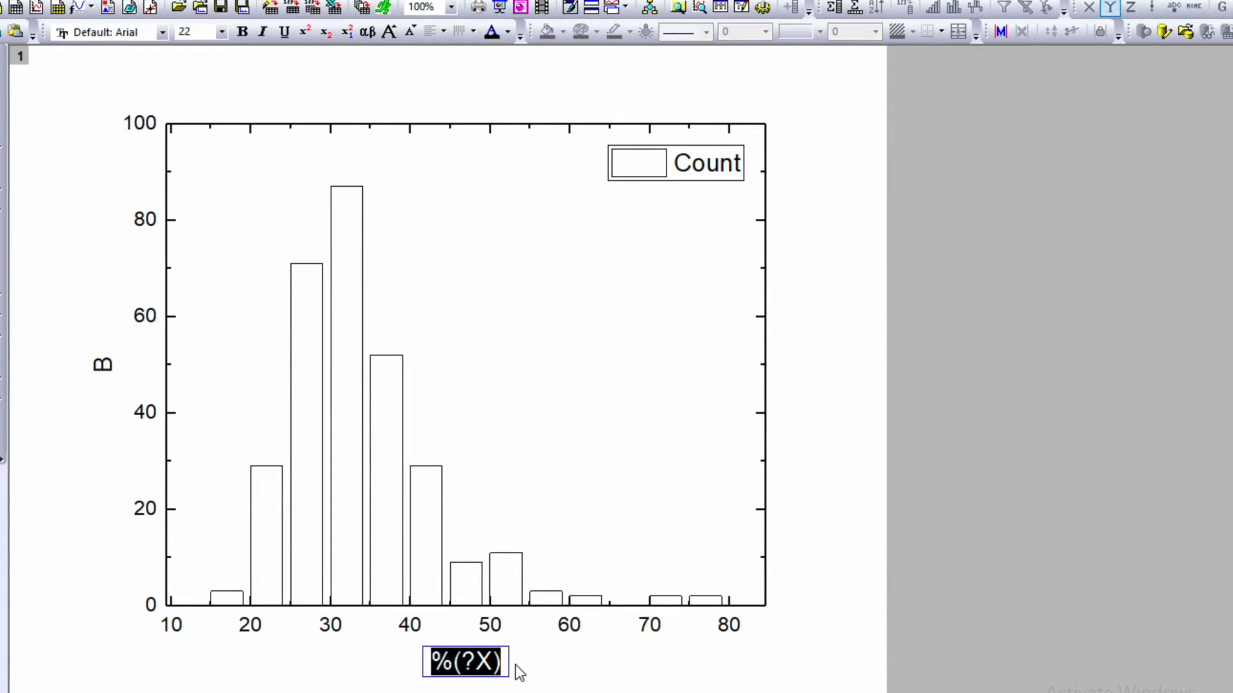
pyautogui.write('Mean di')
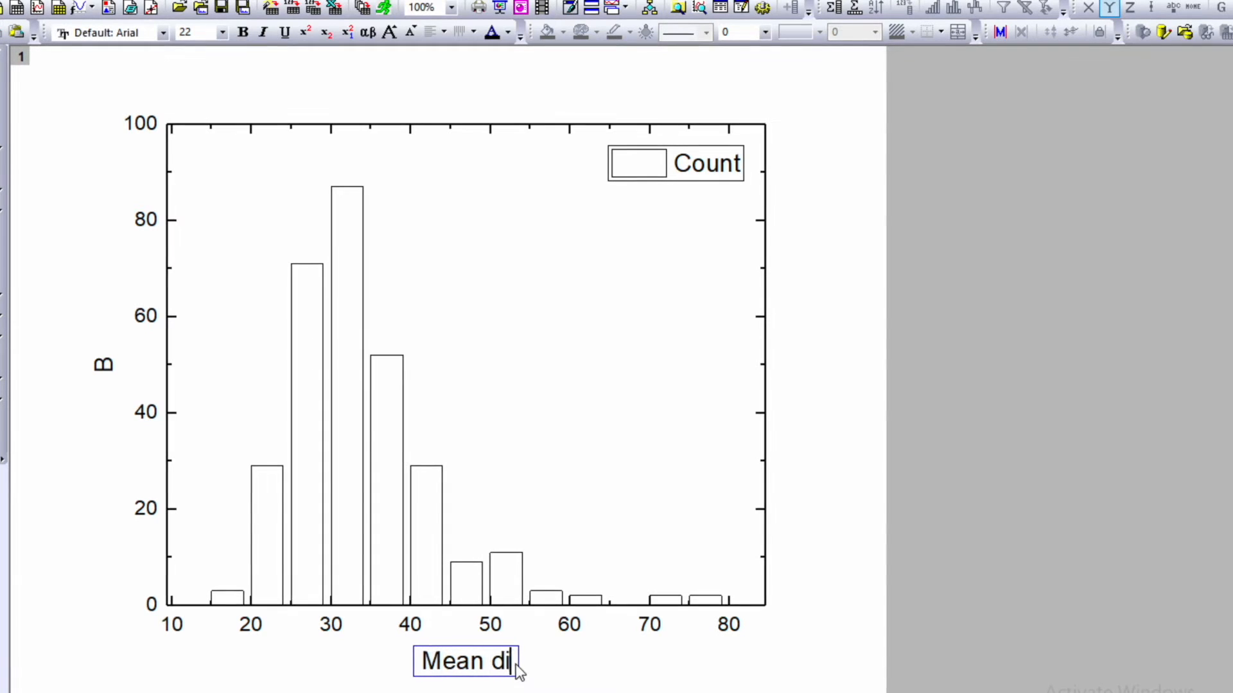
pyautogui.write('ameter')
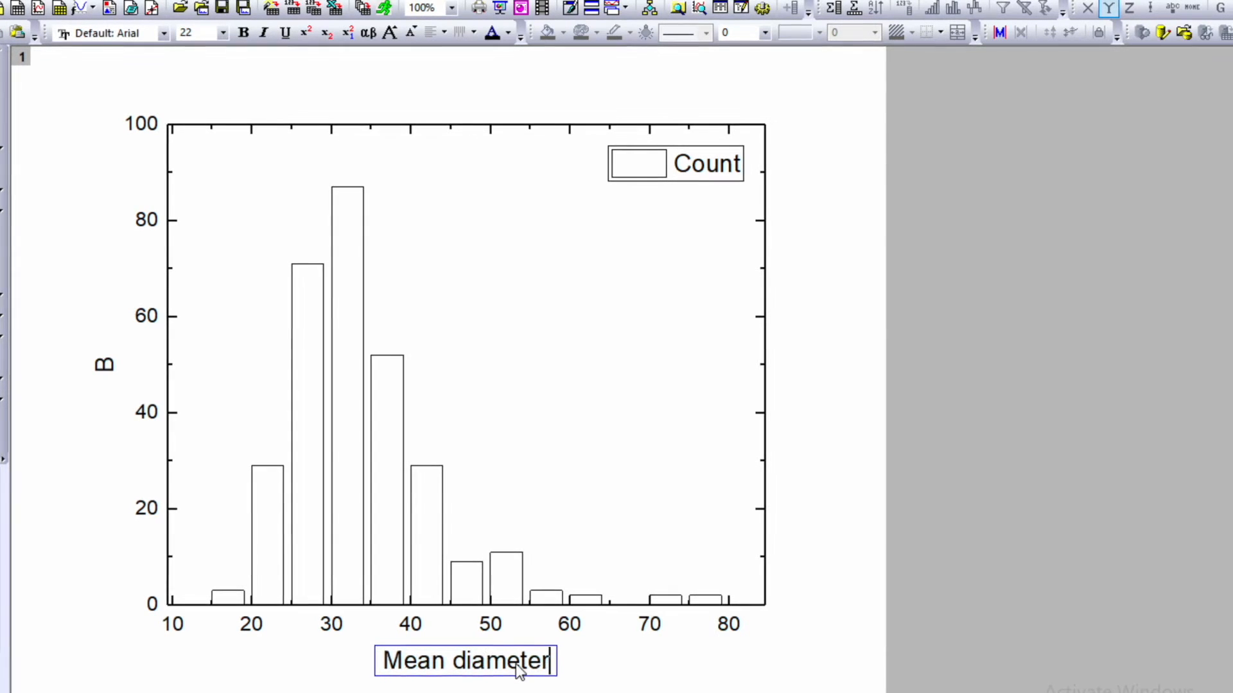
pyautogui.write('()')
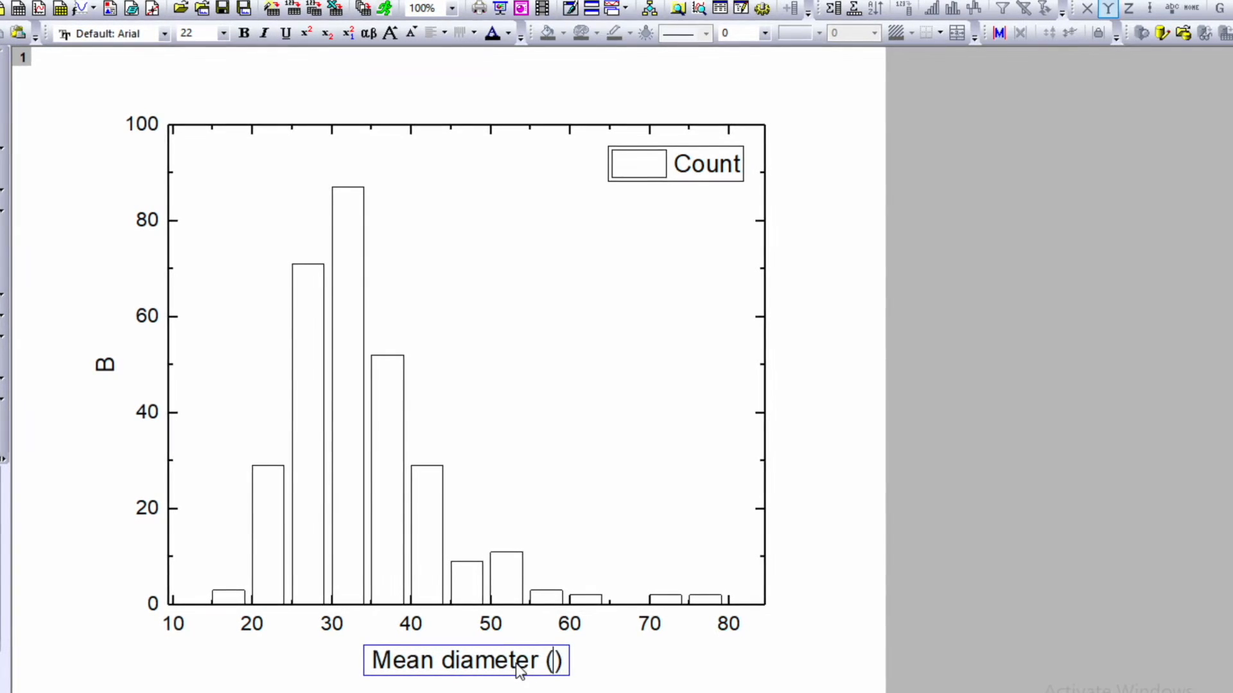
pyautogui.write('nm')
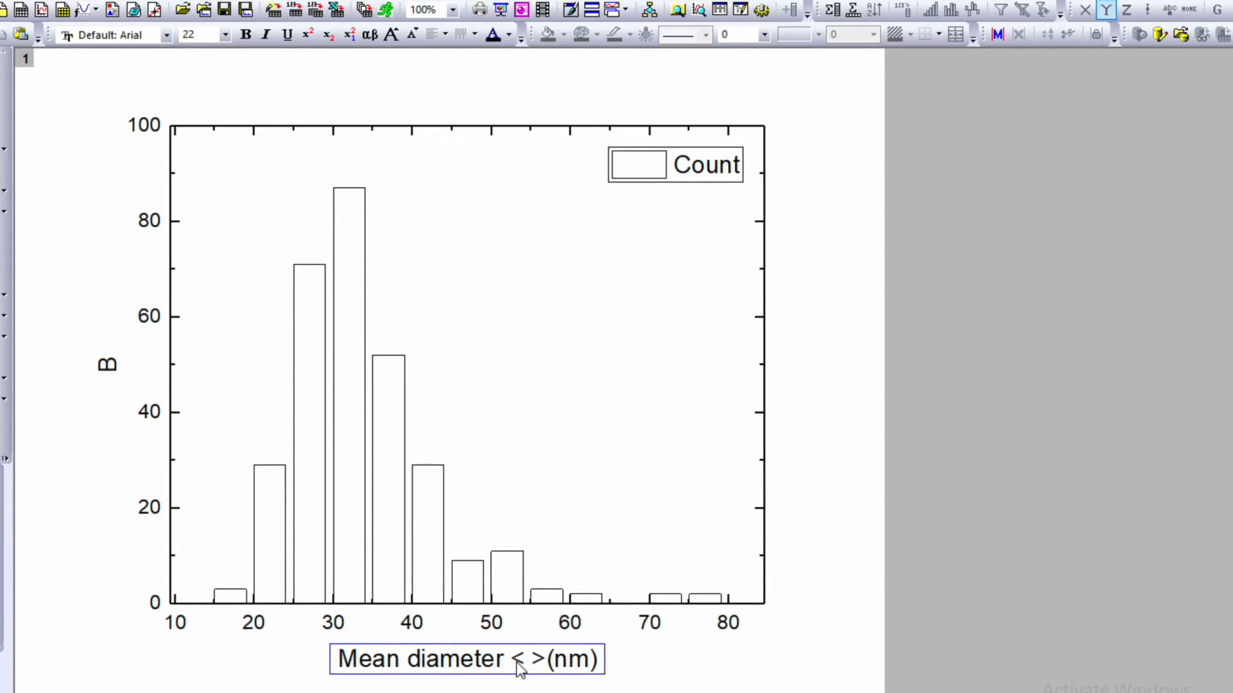
pyautogui.write('d>')
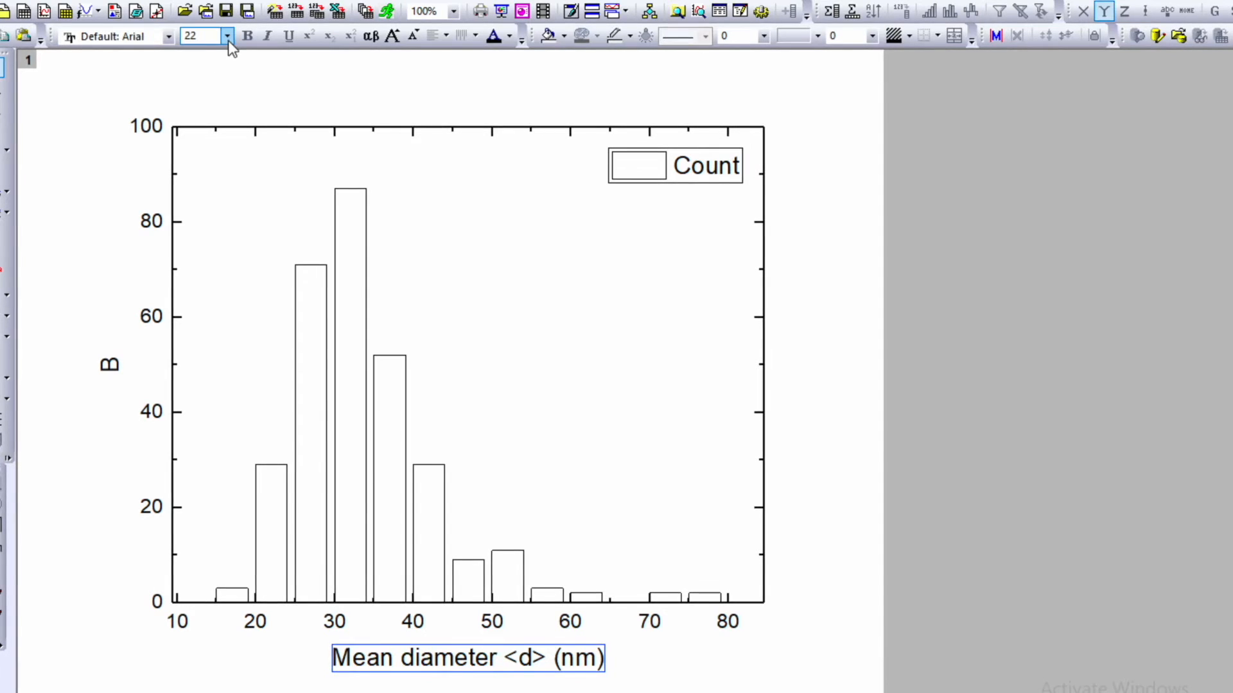
# Enlarge the axis titles, with Counts at 36 pt, and the tick labels to 24 pt.
pyautogui.click(197, 36)
pyautogui.write('Counts')
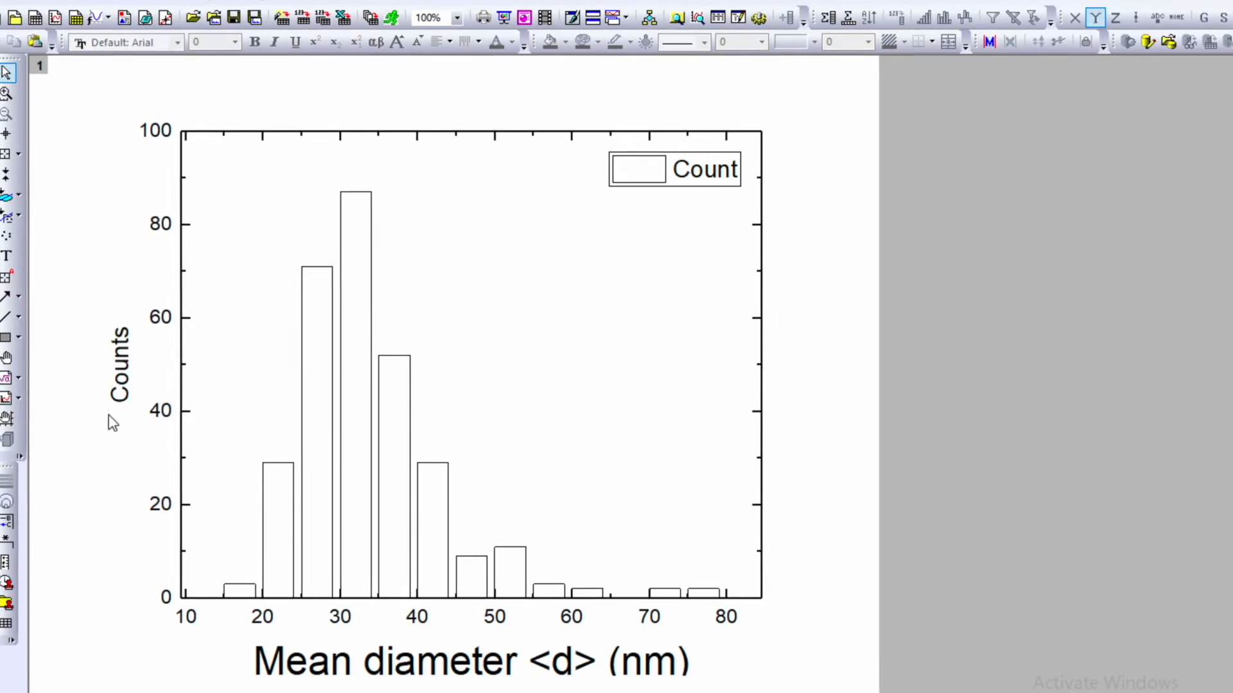
pyautogui.click(235, 43)
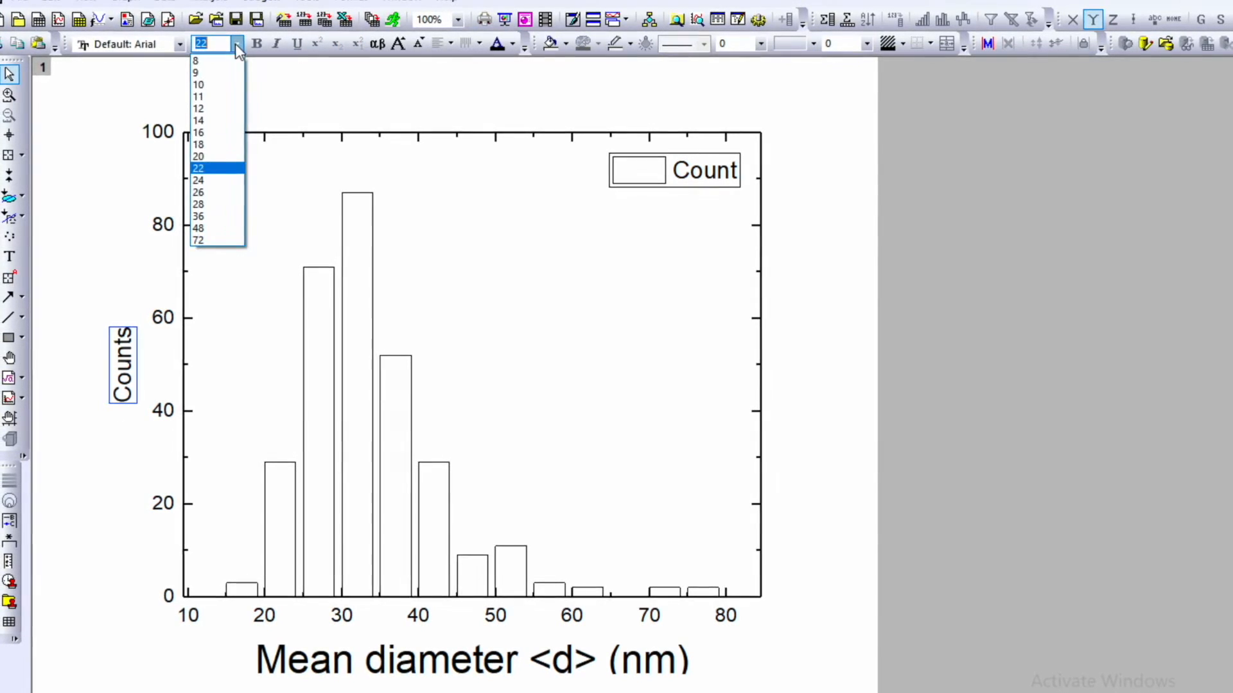
pyautogui.click(197, 204)
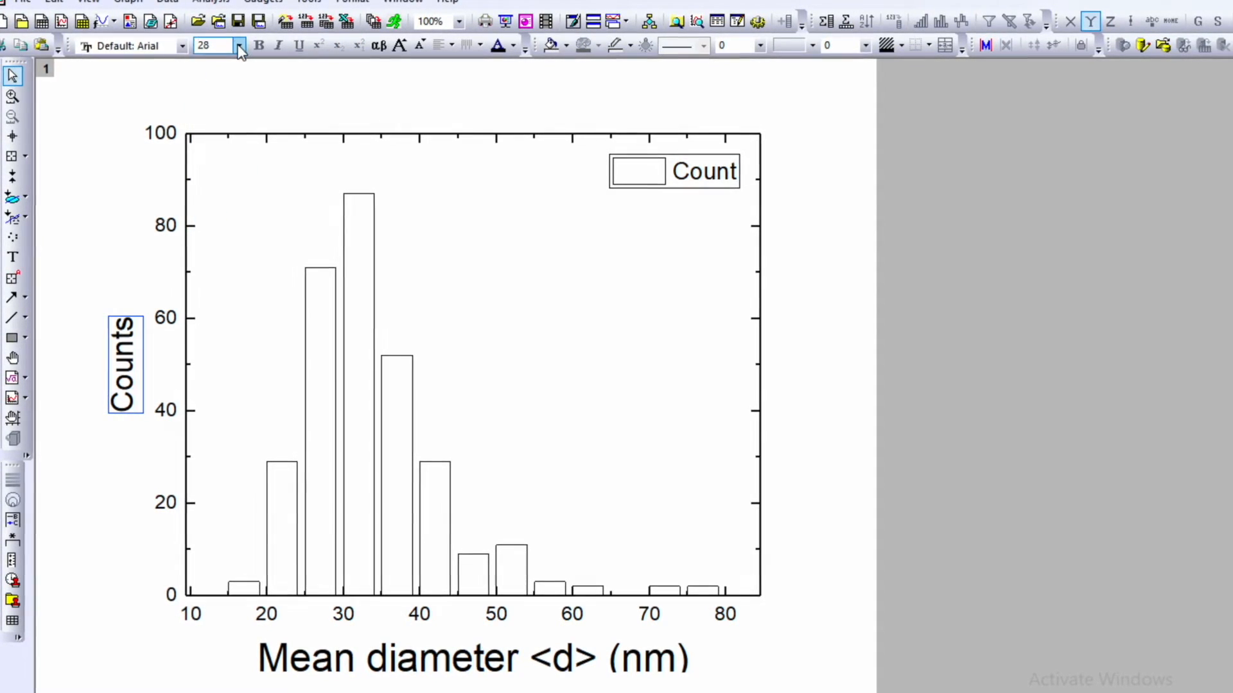
pyautogui.write('36')
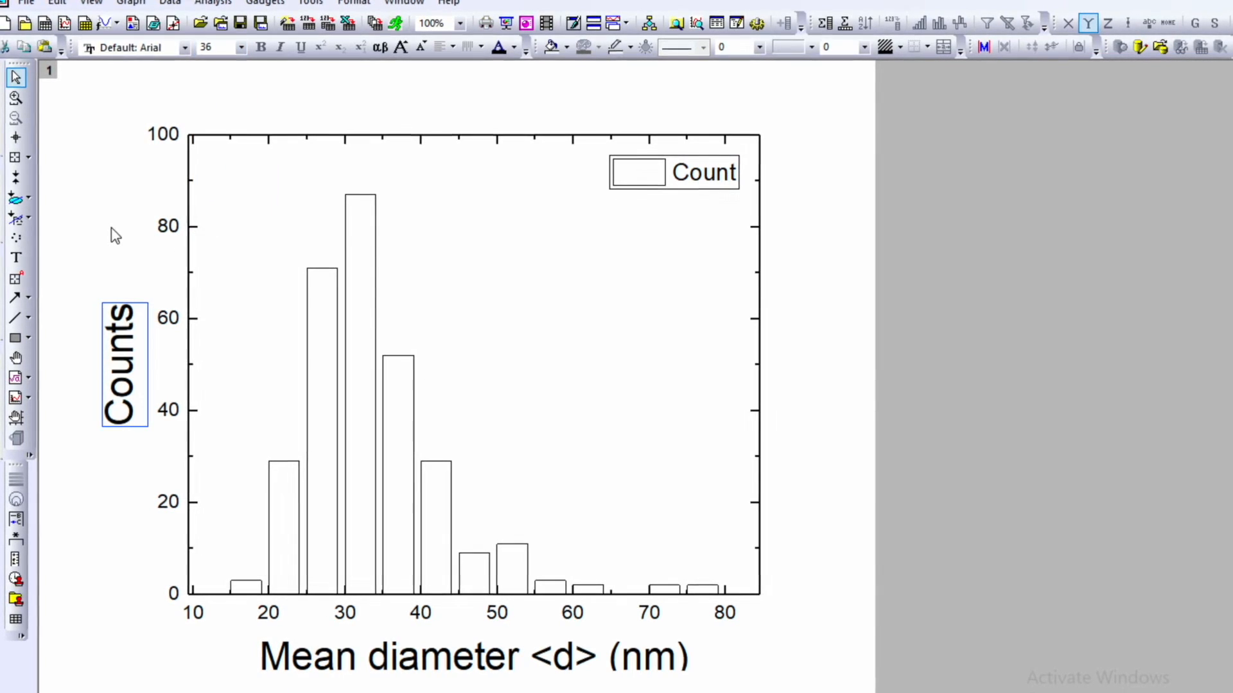
pyautogui.click(242, 48)
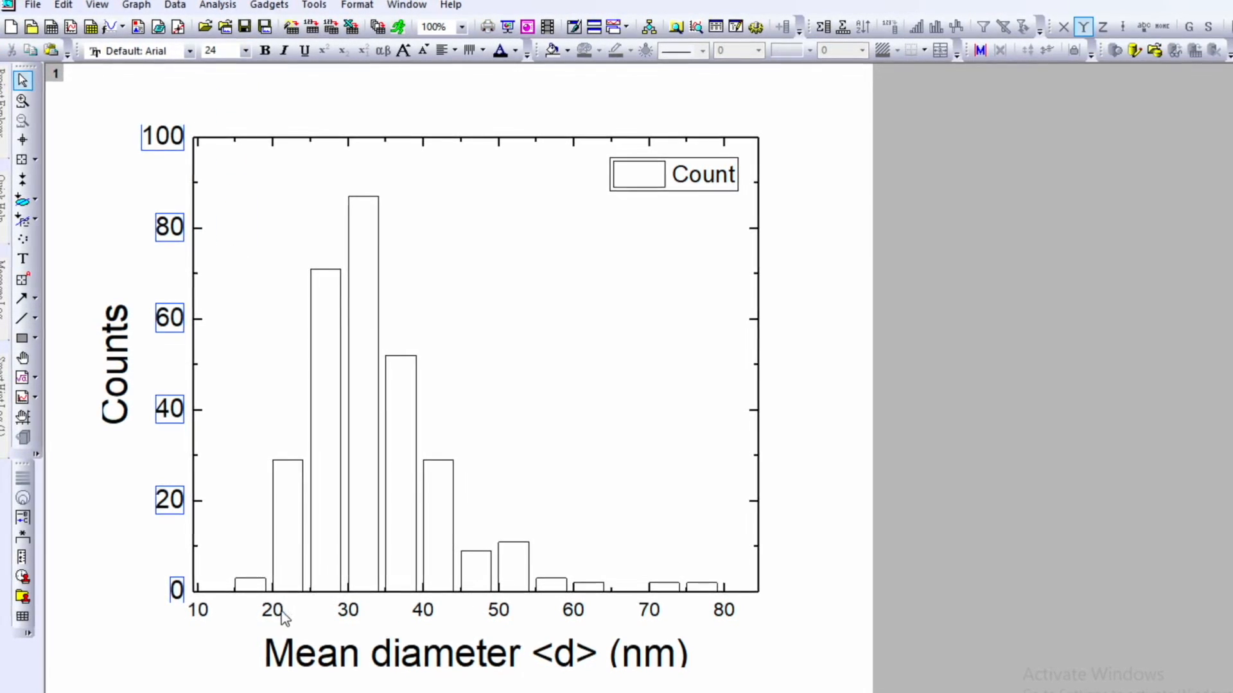
pyautogui.click(246, 51)
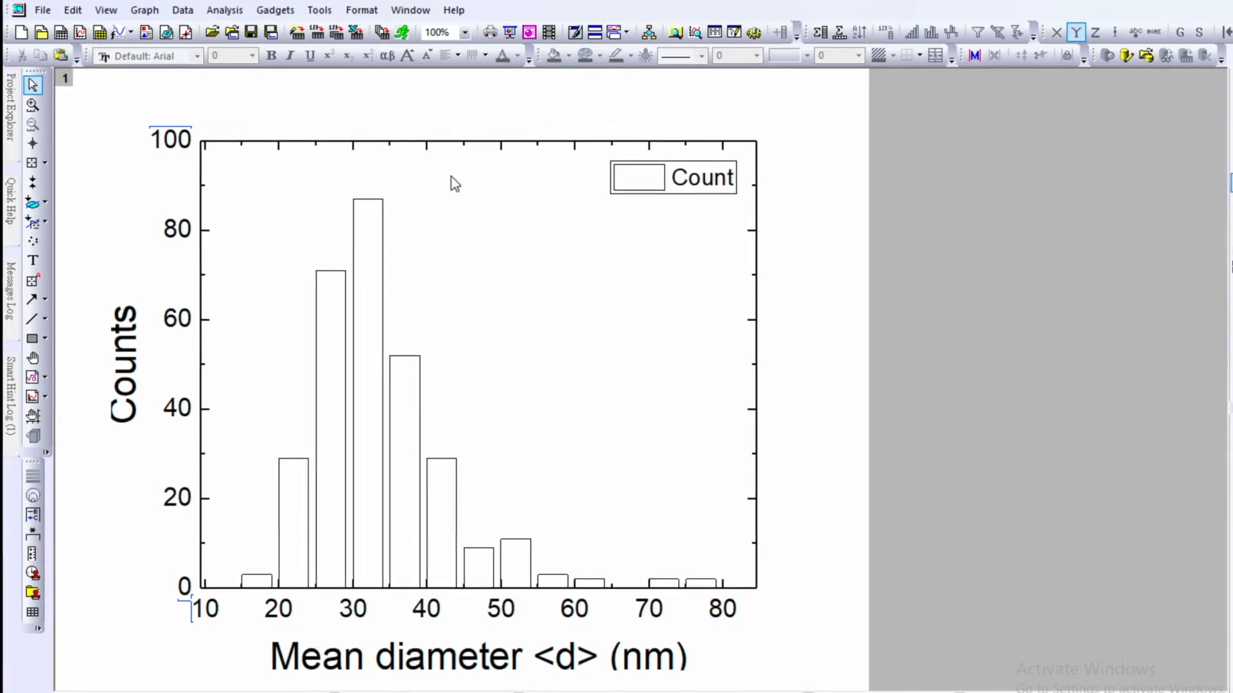
# Choose Analysis > Fitting > Nonlinear Curve Fit > Open Dialog.
pyautogui.click(227, 10)
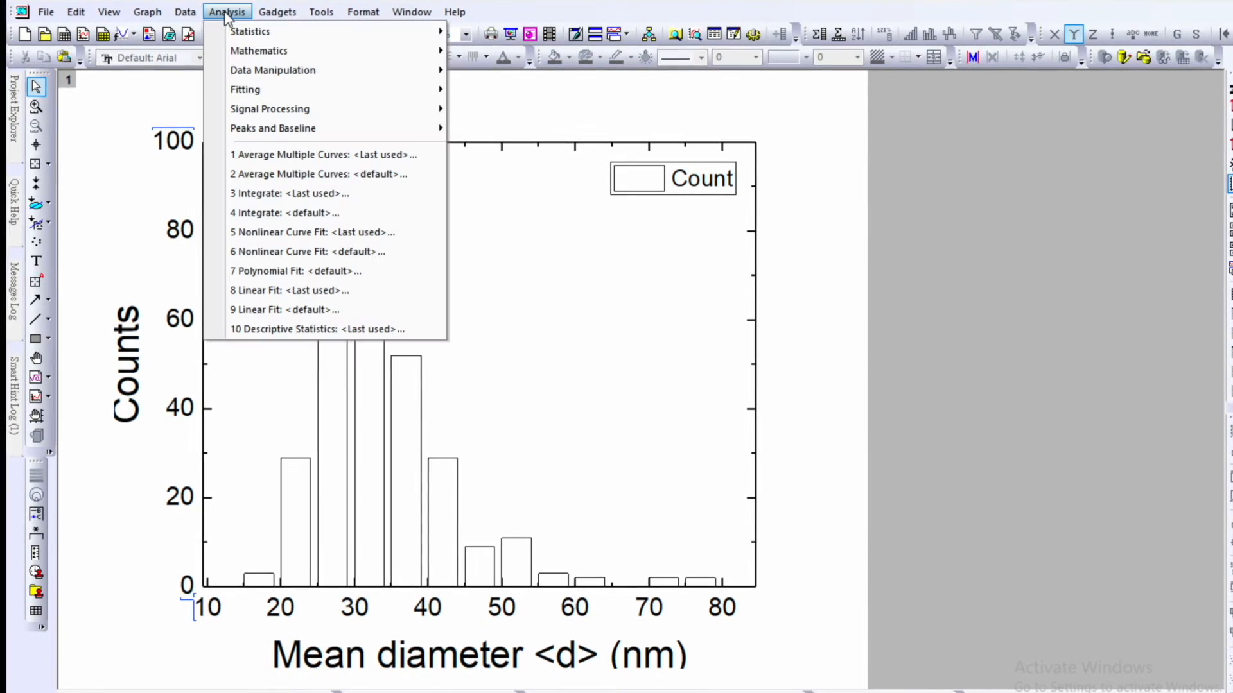
pyautogui.moveTo(245, 89)
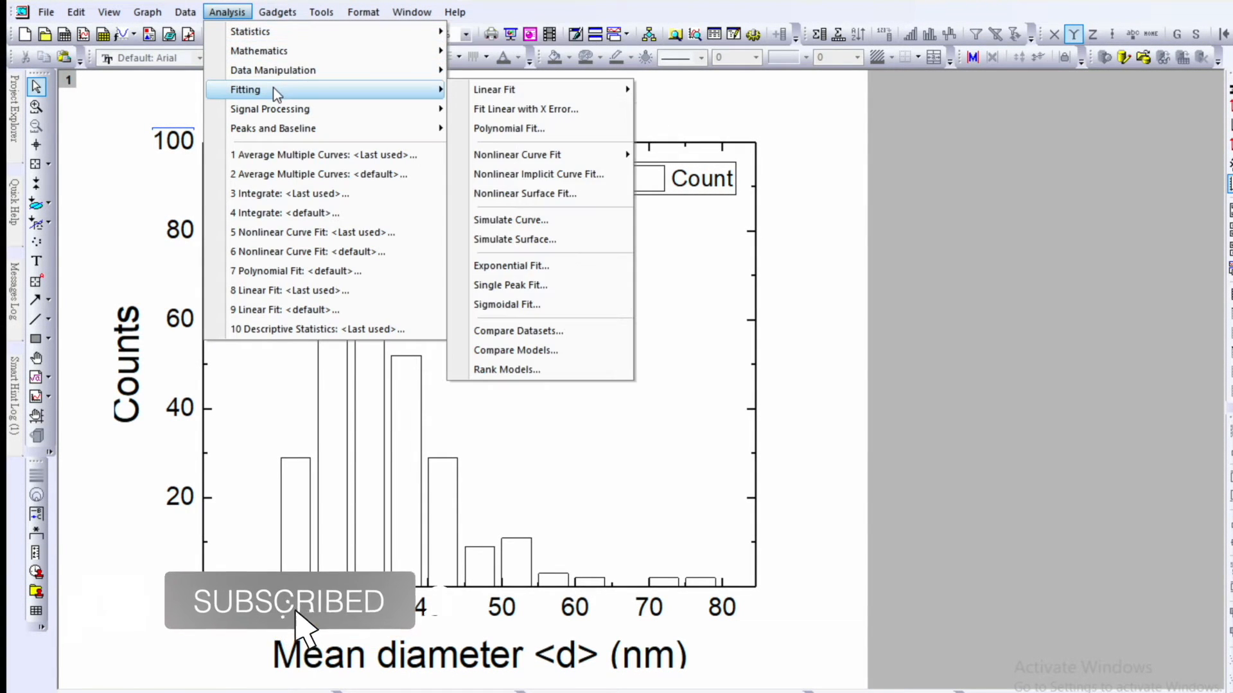
pyautogui.moveTo(509, 128)
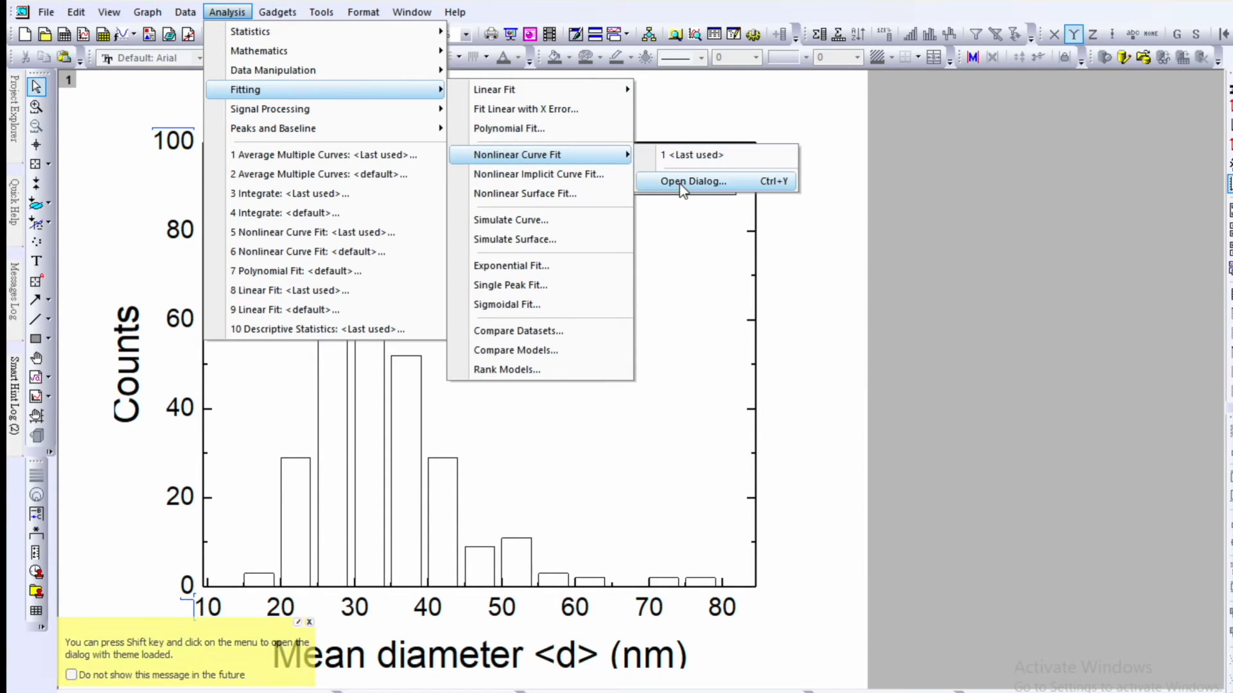
pyautogui.click(692, 181)
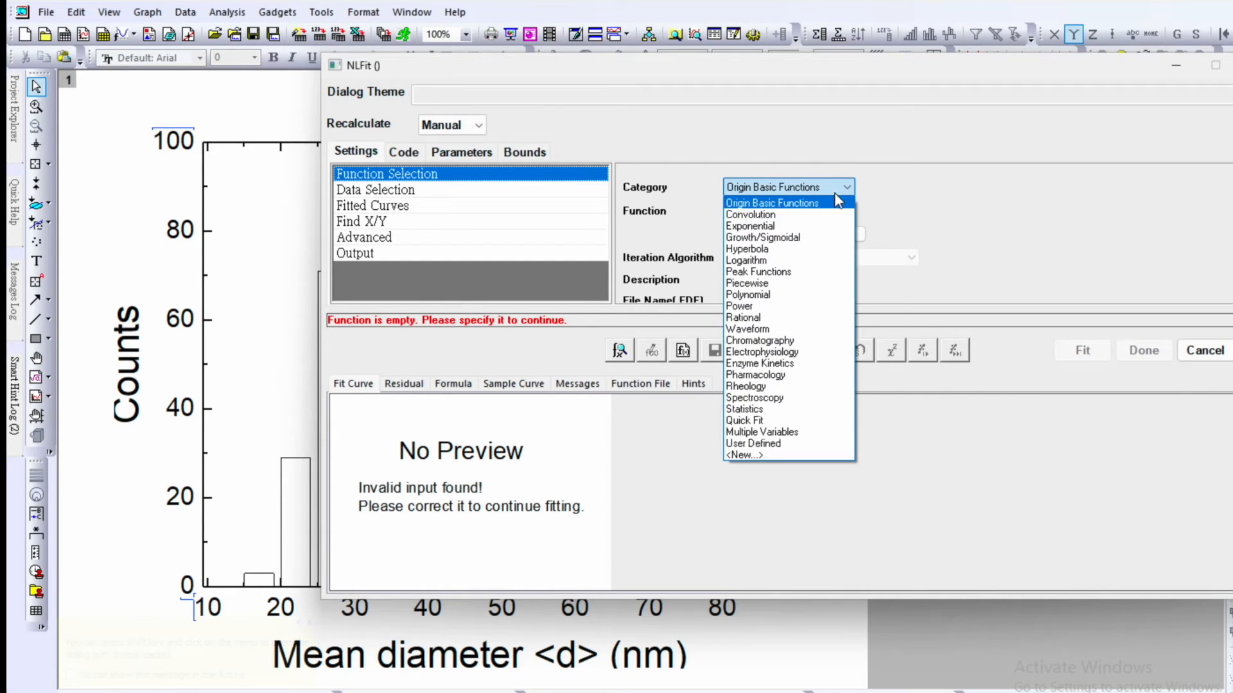
# Set the NLFit category to Peak Functions and the function to LogNormal.
pyautogui.click(757, 271)
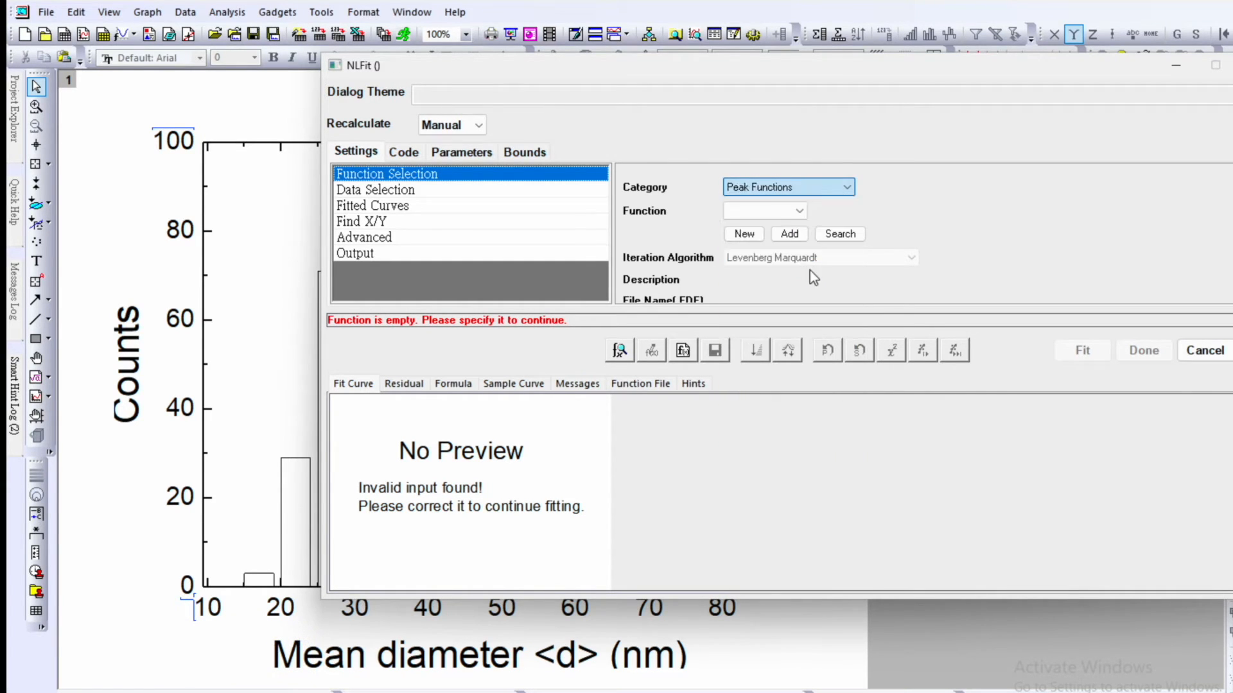
pyautogui.click(799, 210)
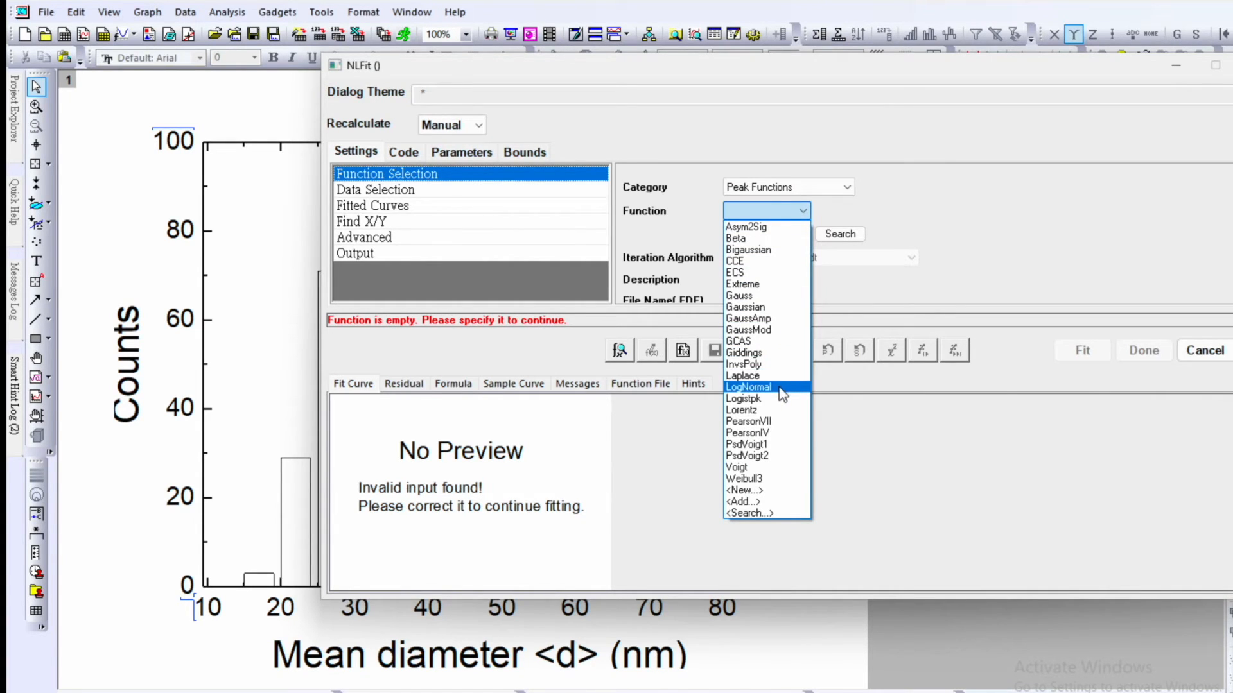
pyautogui.click(748, 387)
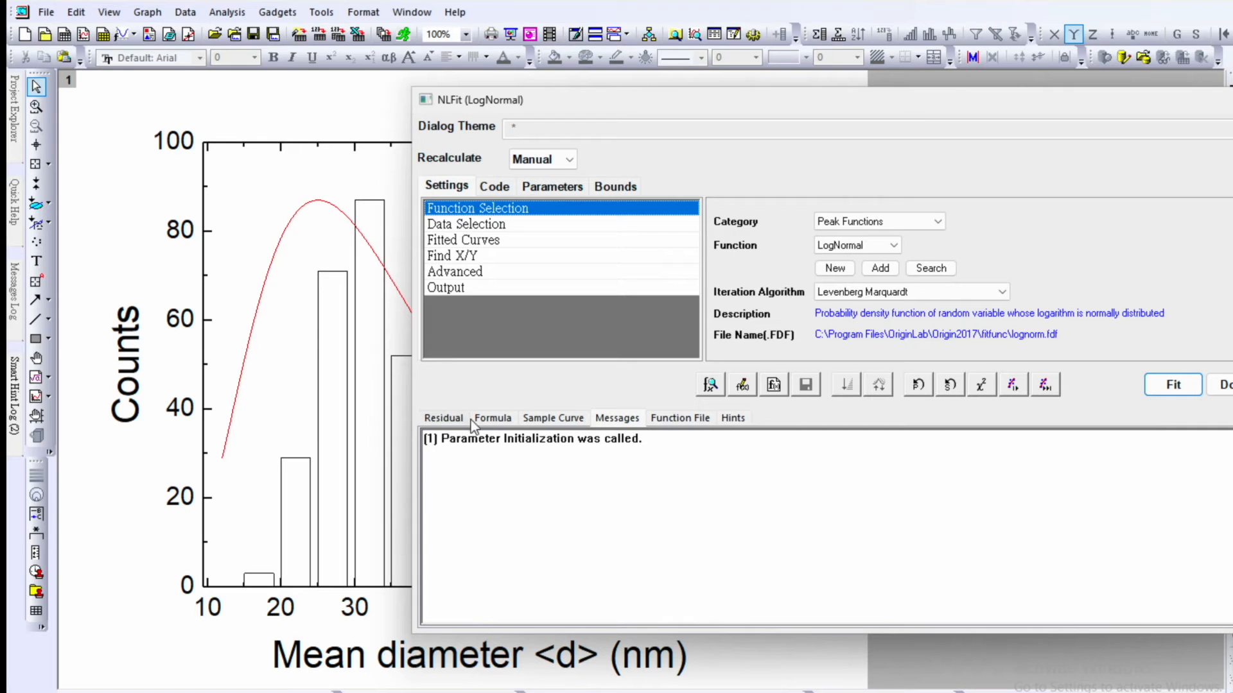
# Review the LogNormal Formula, Sample Curve and Function File tabs.
pyautogui.click(492, 417)
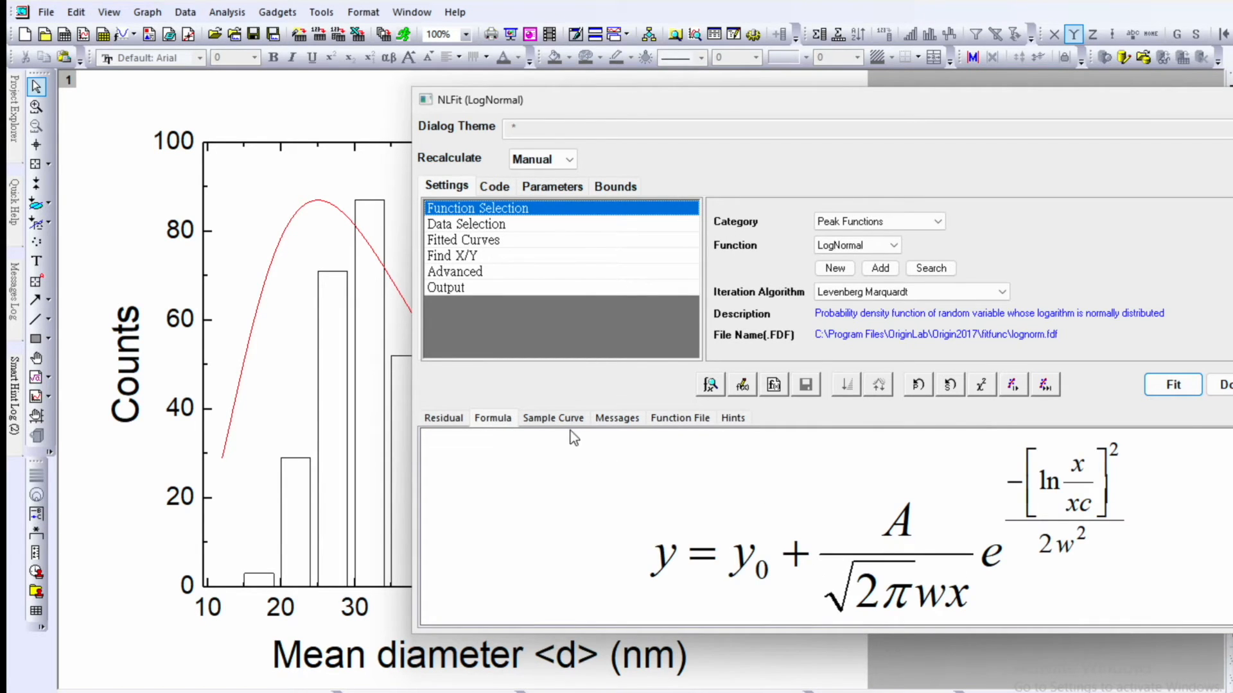
pyautogui.click(552, 418)
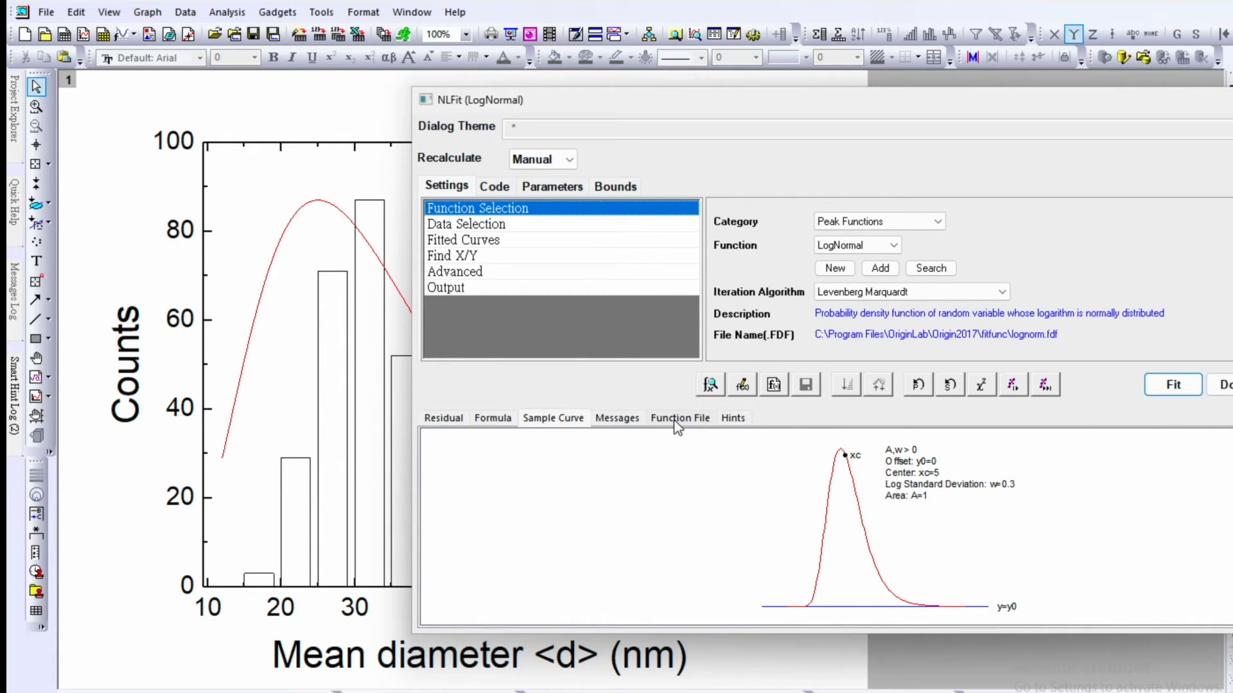
pyautogui.click(679, 418)
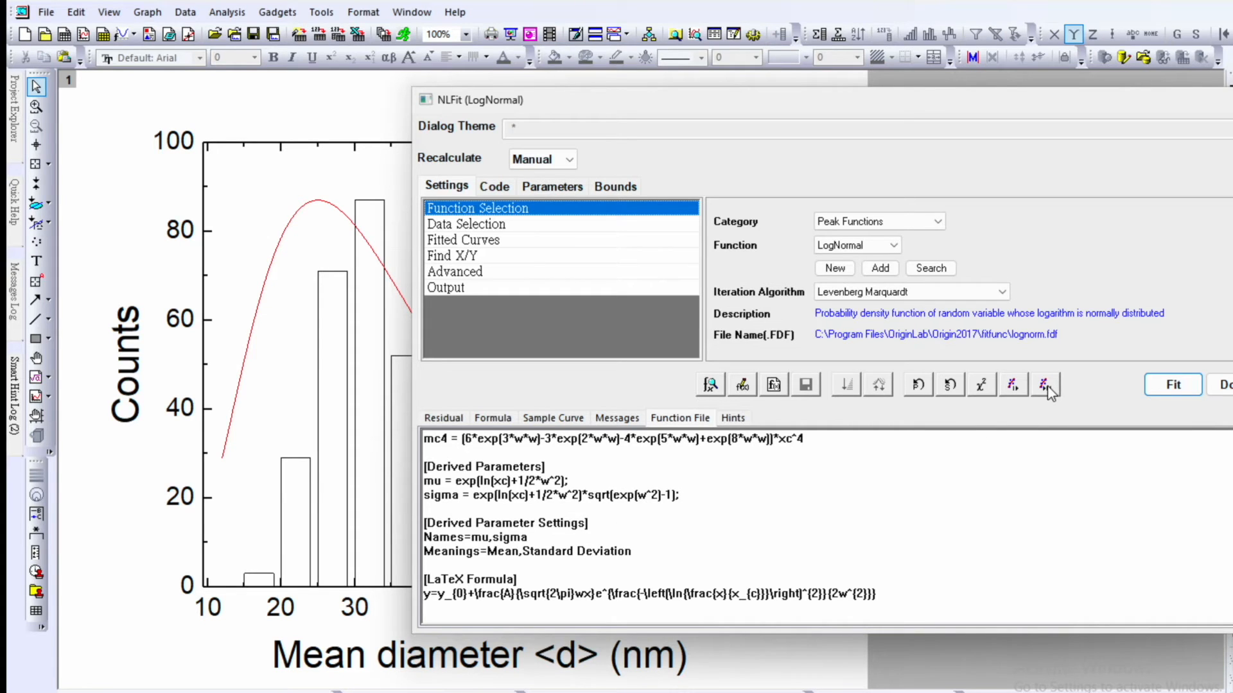
pyautogui.moveTo(1046, 385)
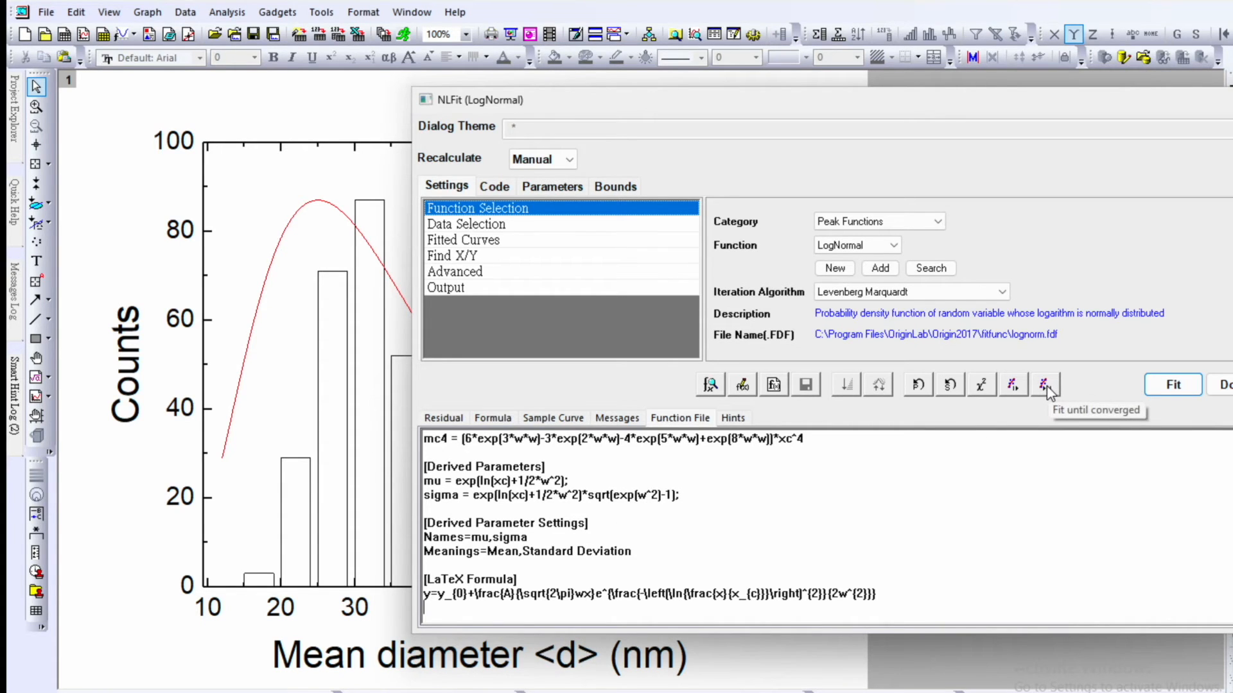
# Fit until converged and check parameters: center 31.74803, log standard deviation 0.21007.
pyautogui.click(1046, 385)
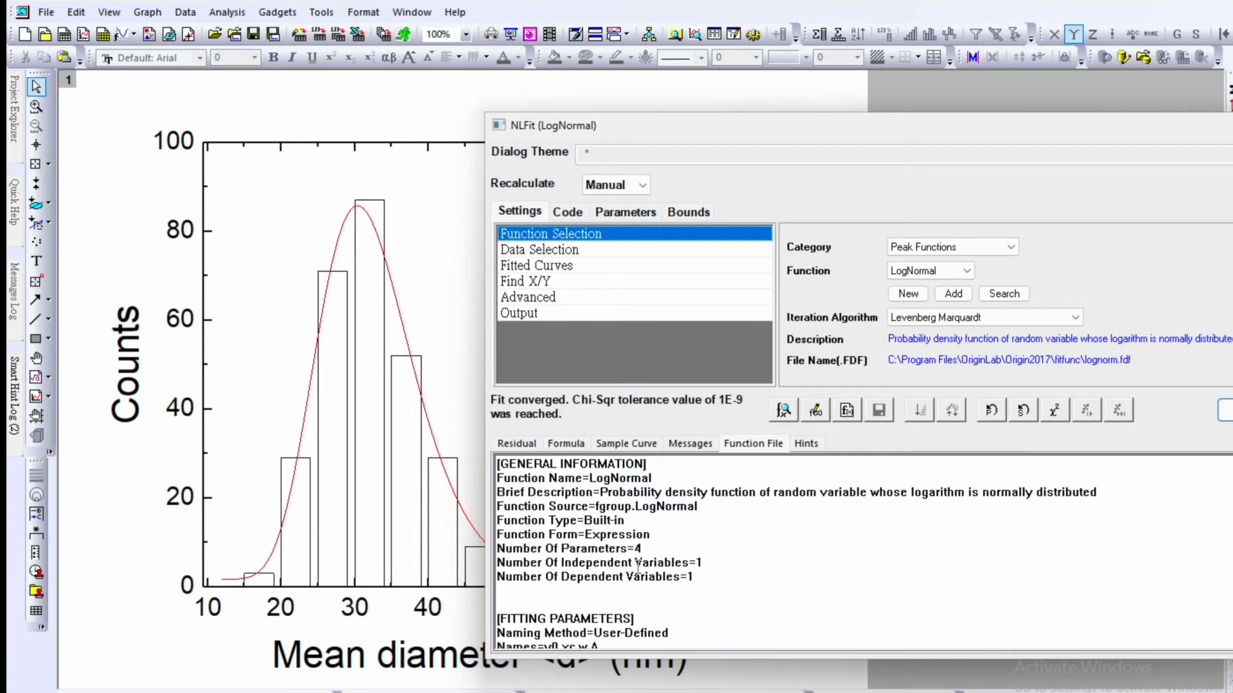
pyautogui.scroll(-3)
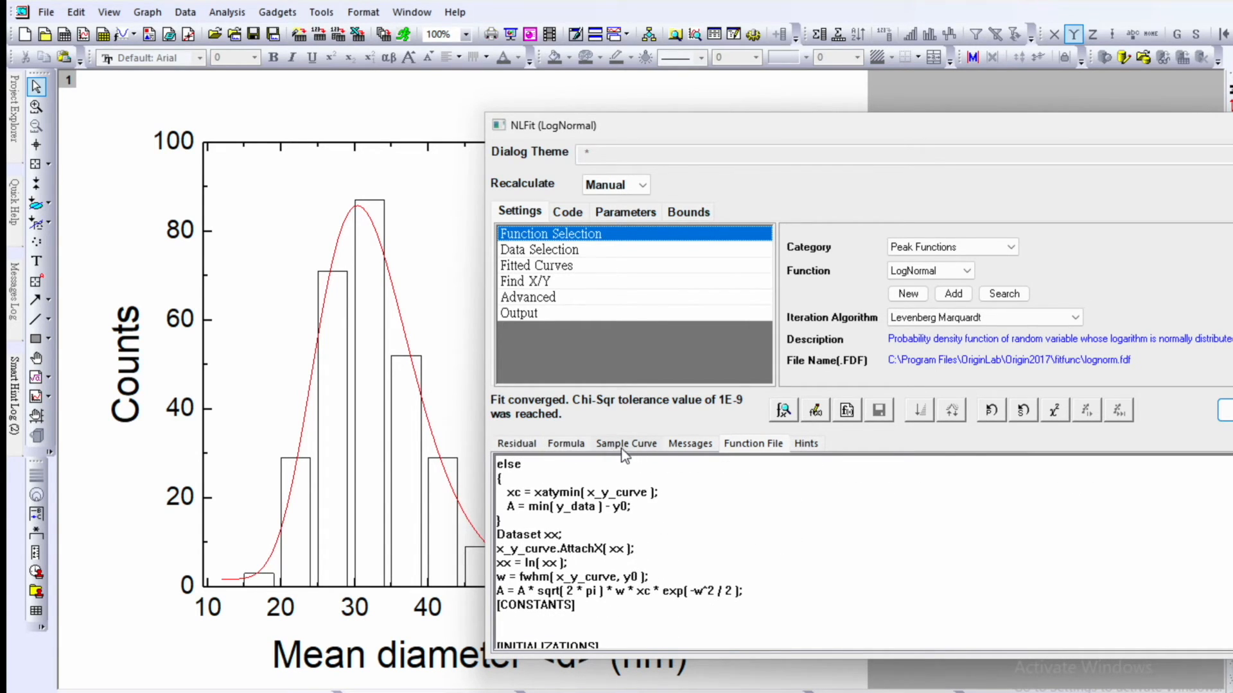
pyautogui.click(689, 443)
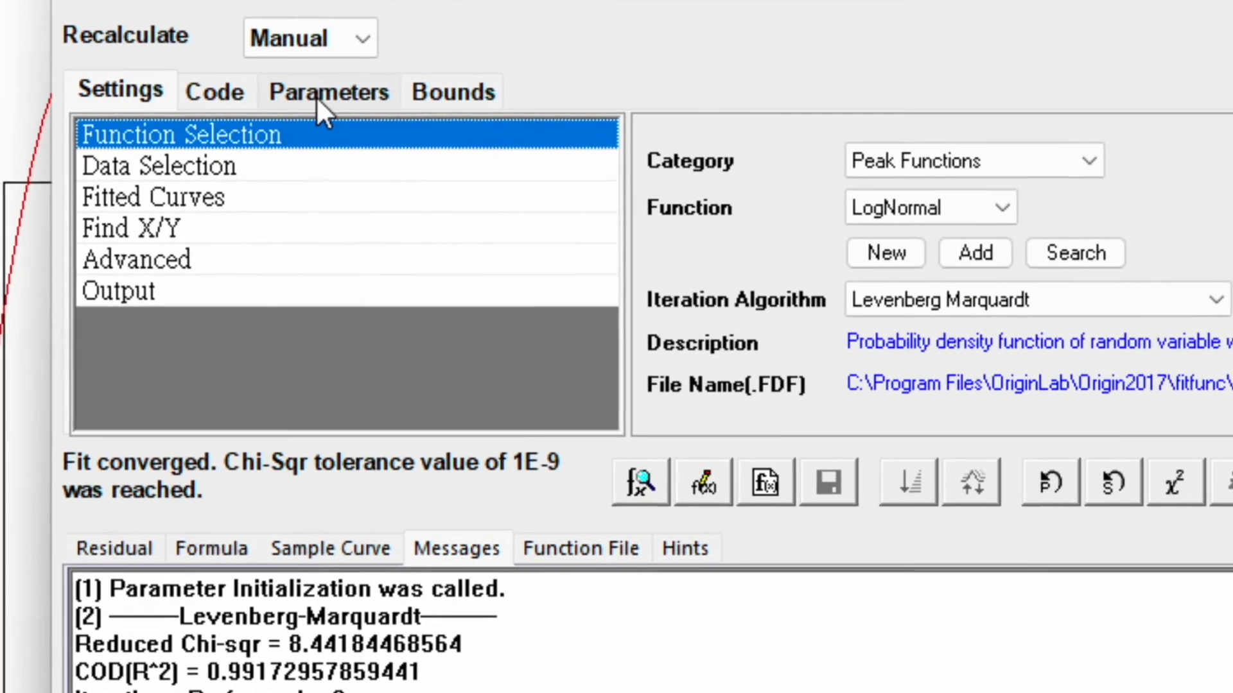
pyautogui.click(329, 92)
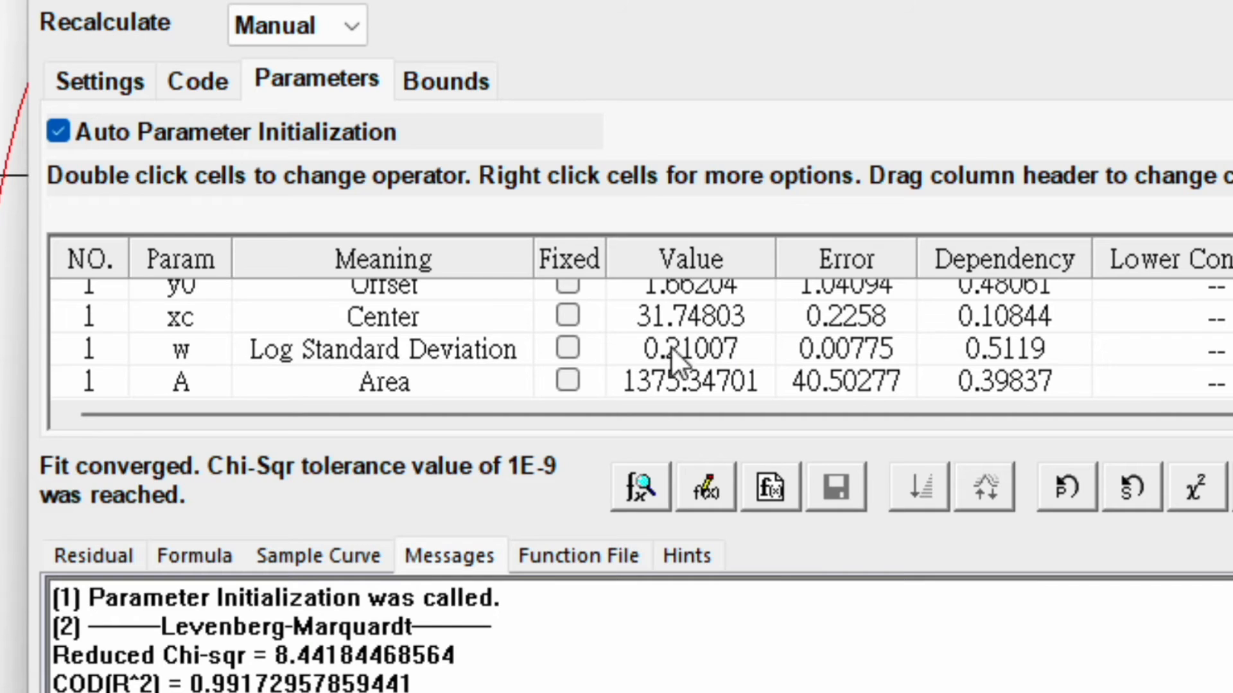
pyautogui.moveTo(684, 369)
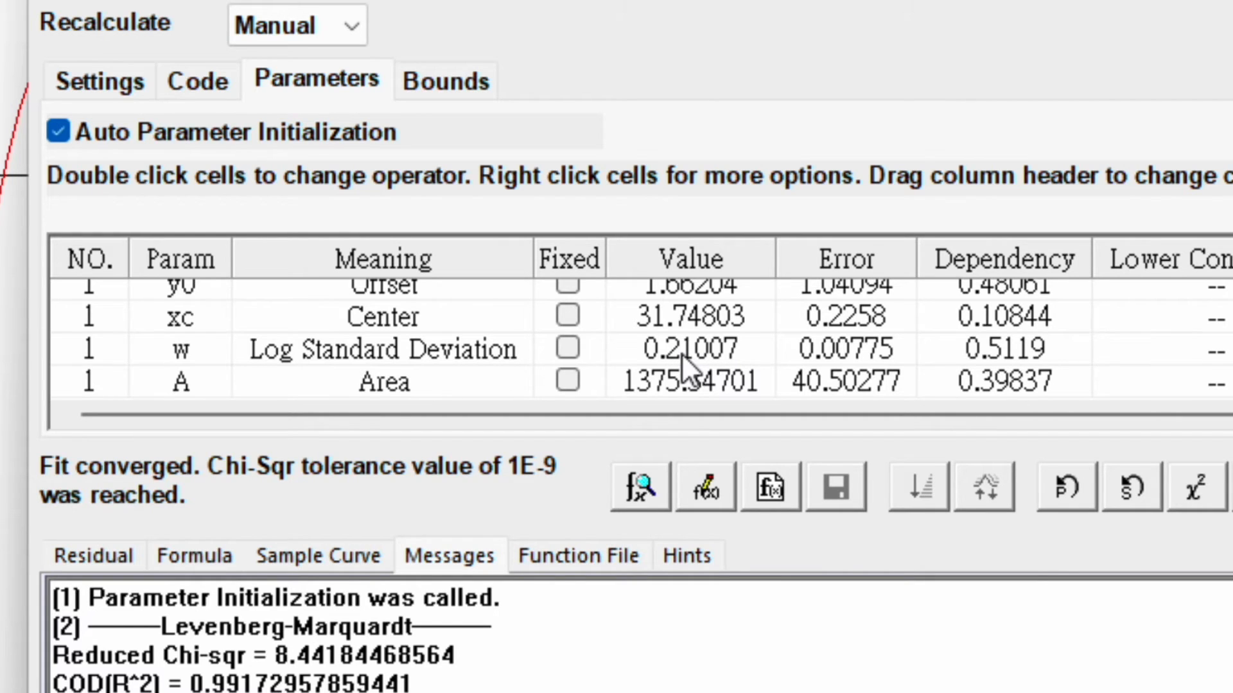
pyautogui.moveTo(683, 373)
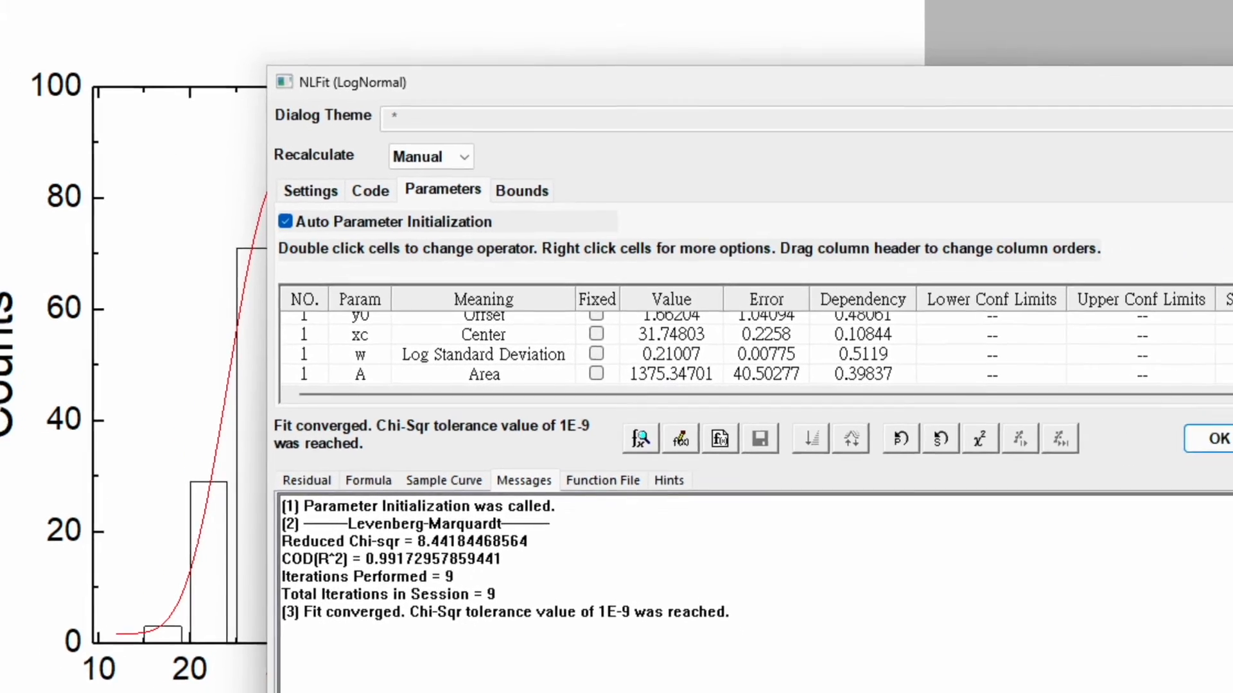
# Accept the fit, decline the report sheet, and place the results table beside the plot.
pyautogui.click(1217, 439)
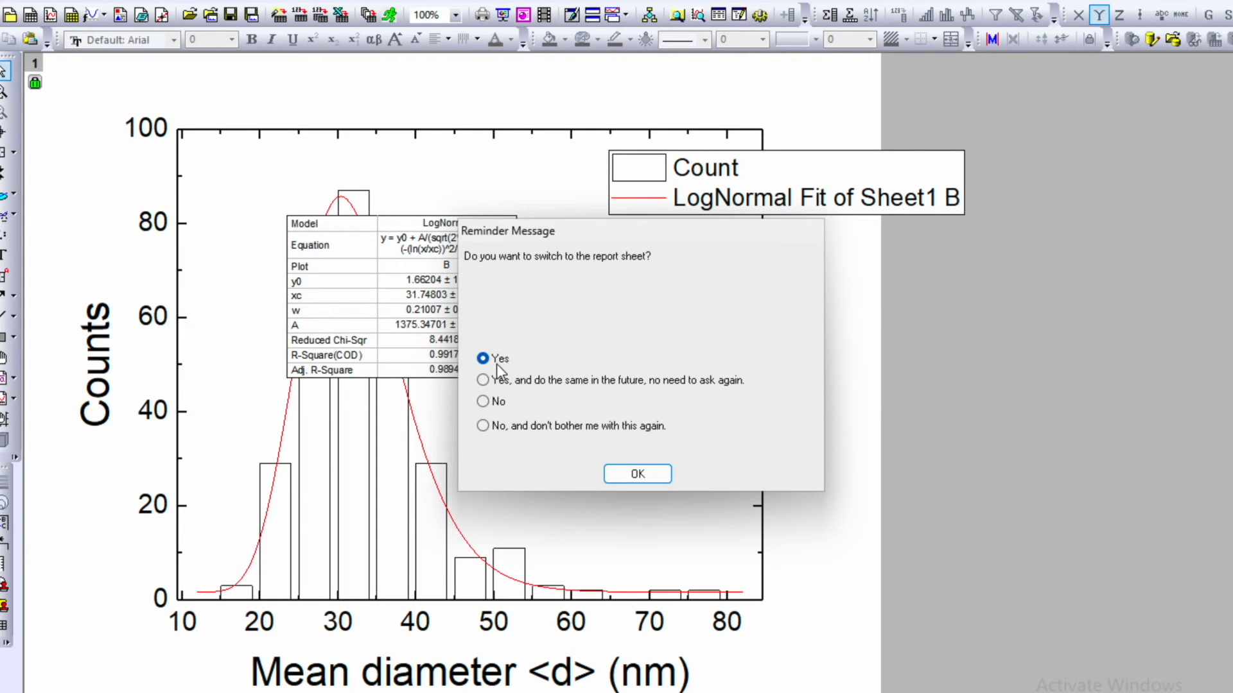
pyautogui.moveTo(597, 271)
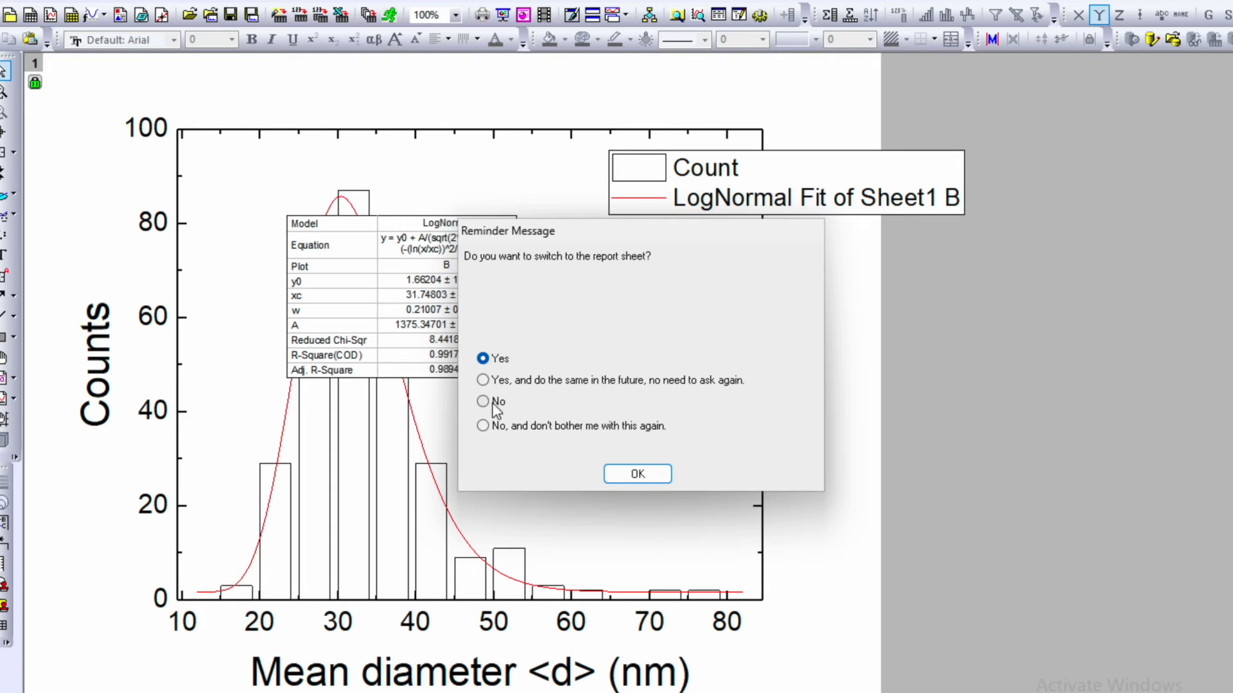
pyautogui.click(637, 473)
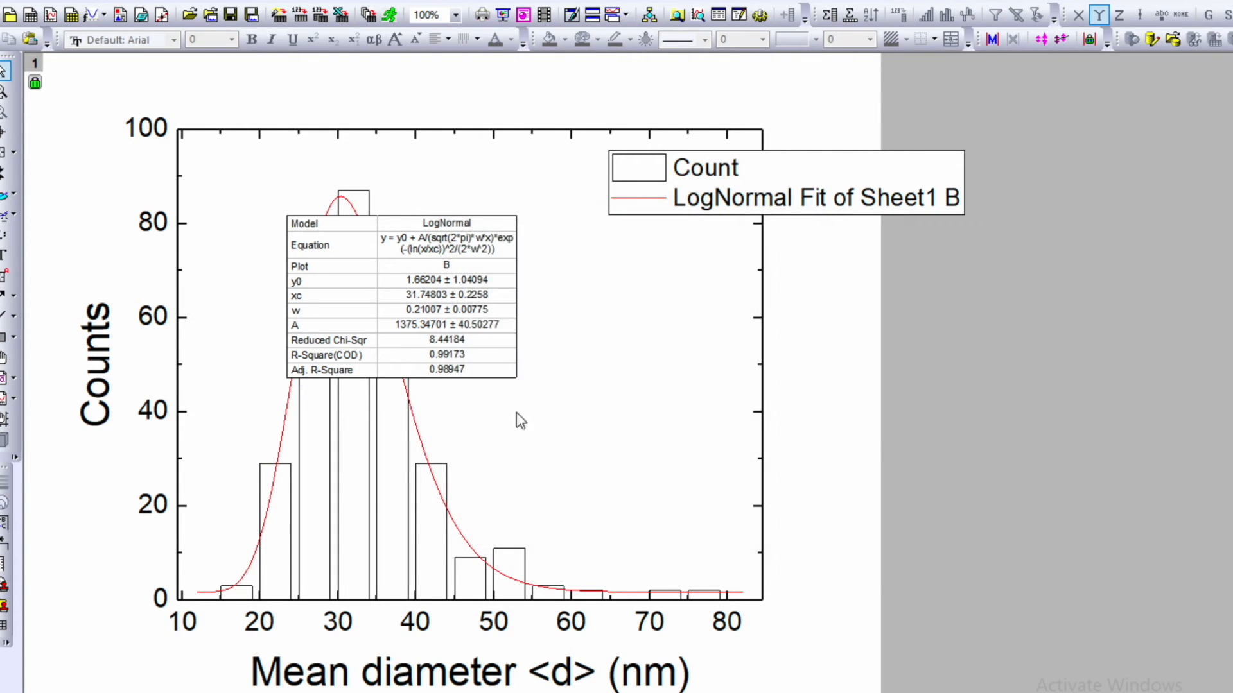
pyautogui.moveTo(627, 293); pyautogui.dragTo(858, 457)
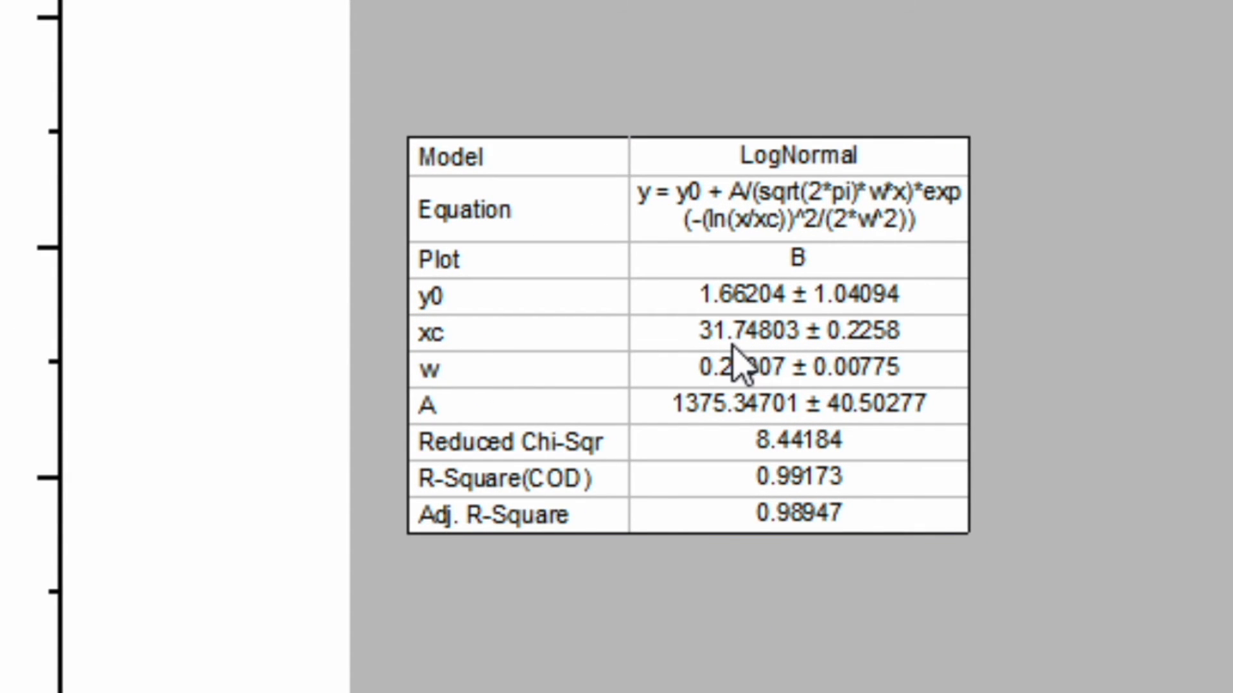
pyautogui.moveTo(750, 370)
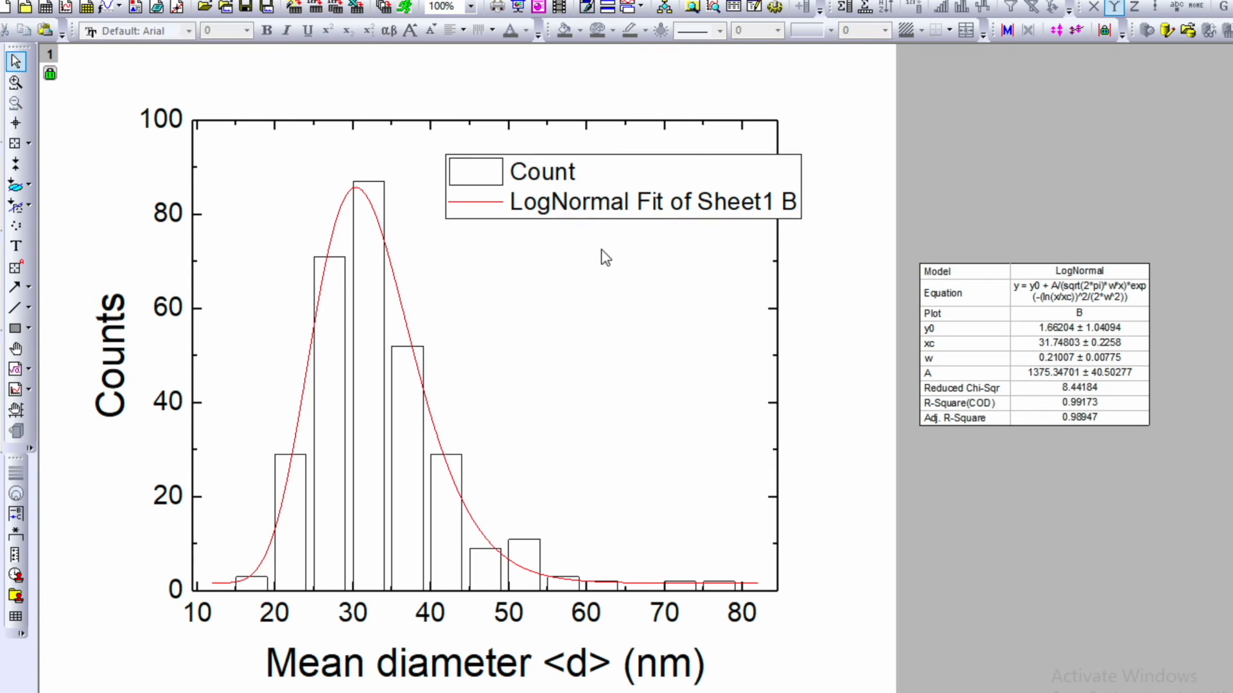
# Set the legend's frame to None to remove its border.
pyautogui.click(621, 200)
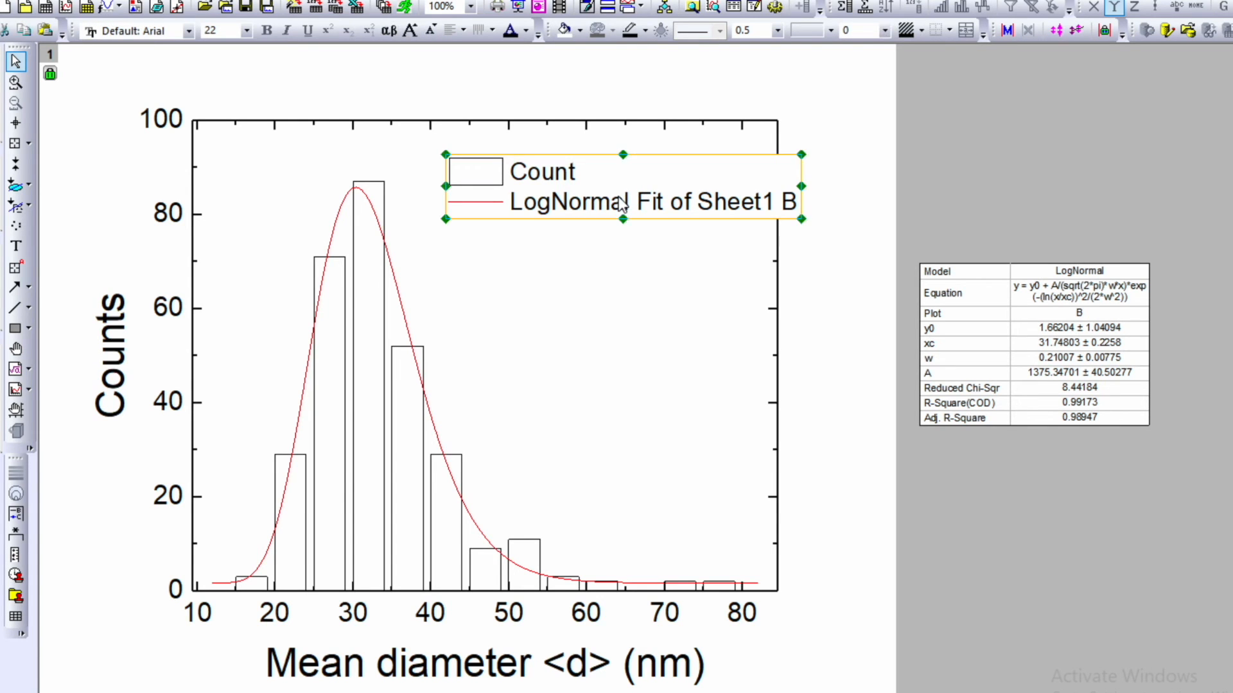
pyautogui.rightClick(621, 201)
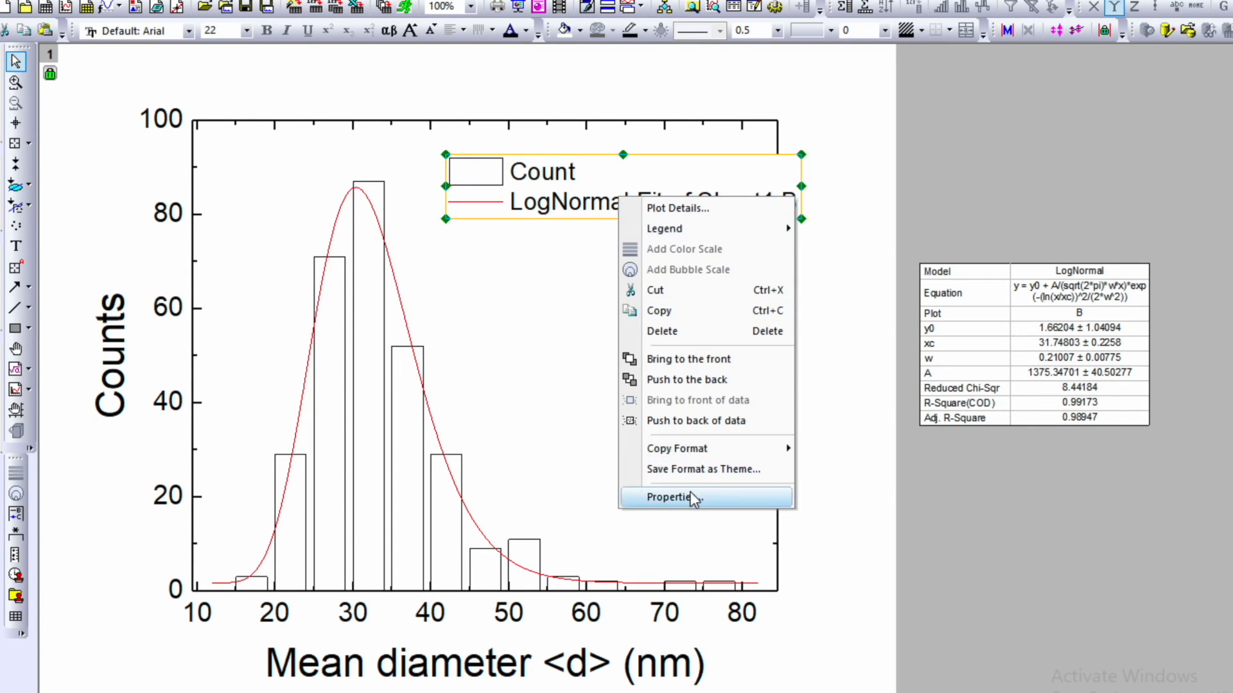
pyautogui.click(669, 497)
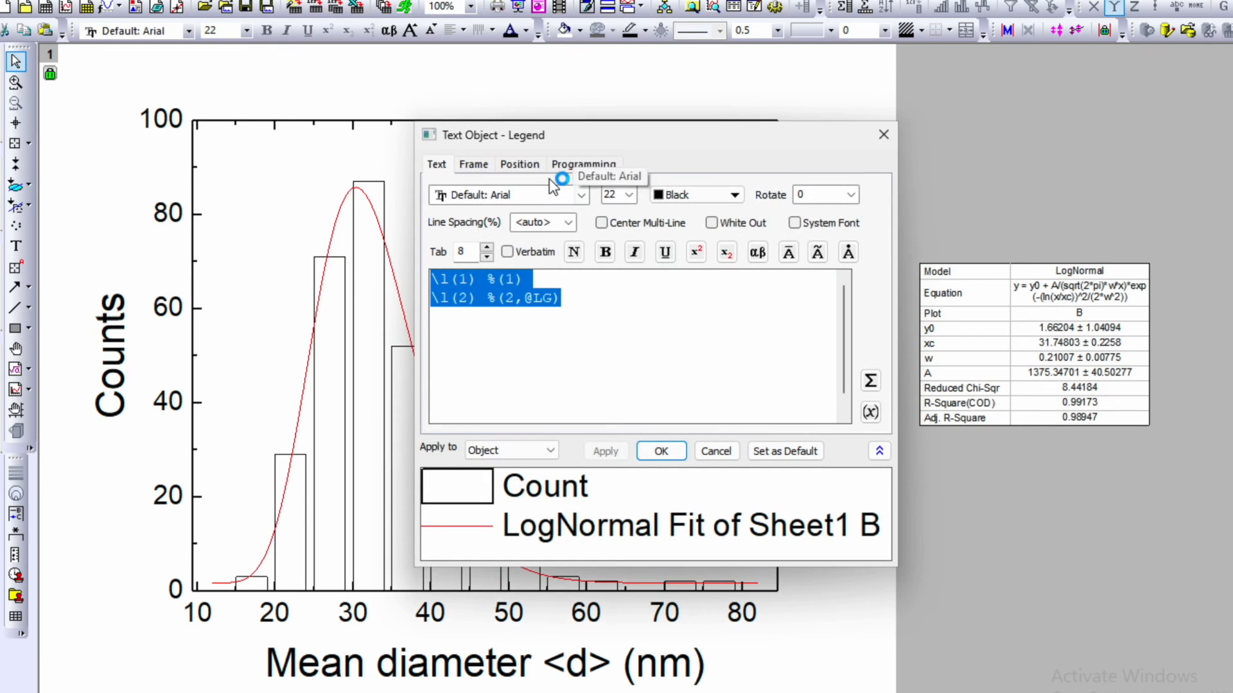
pyautogui.click(472, 164)
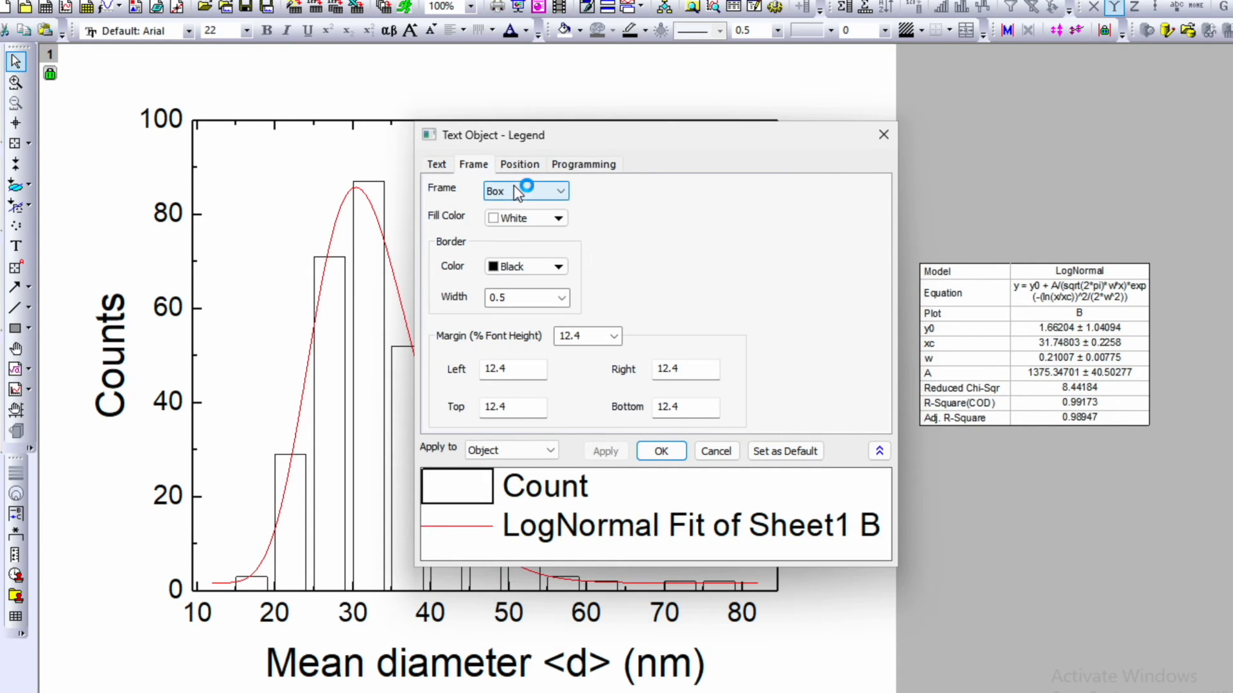
pyautogui.click(525, 190)
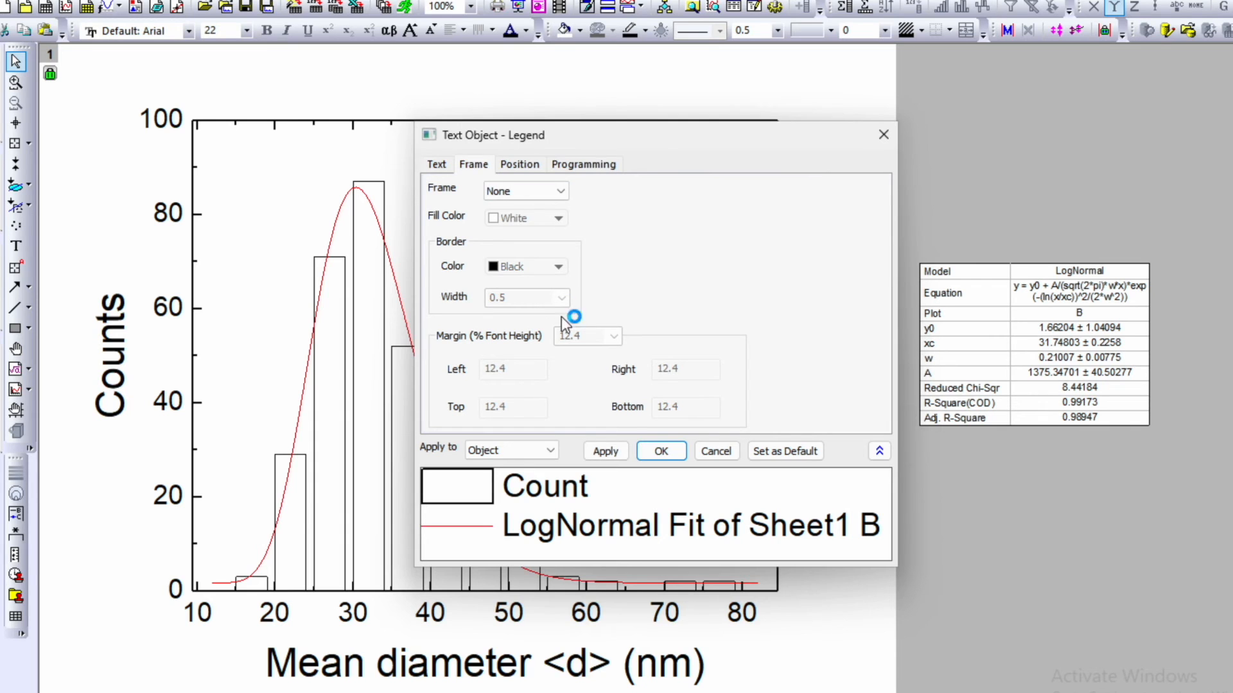
pyautogui.click(661, 451)
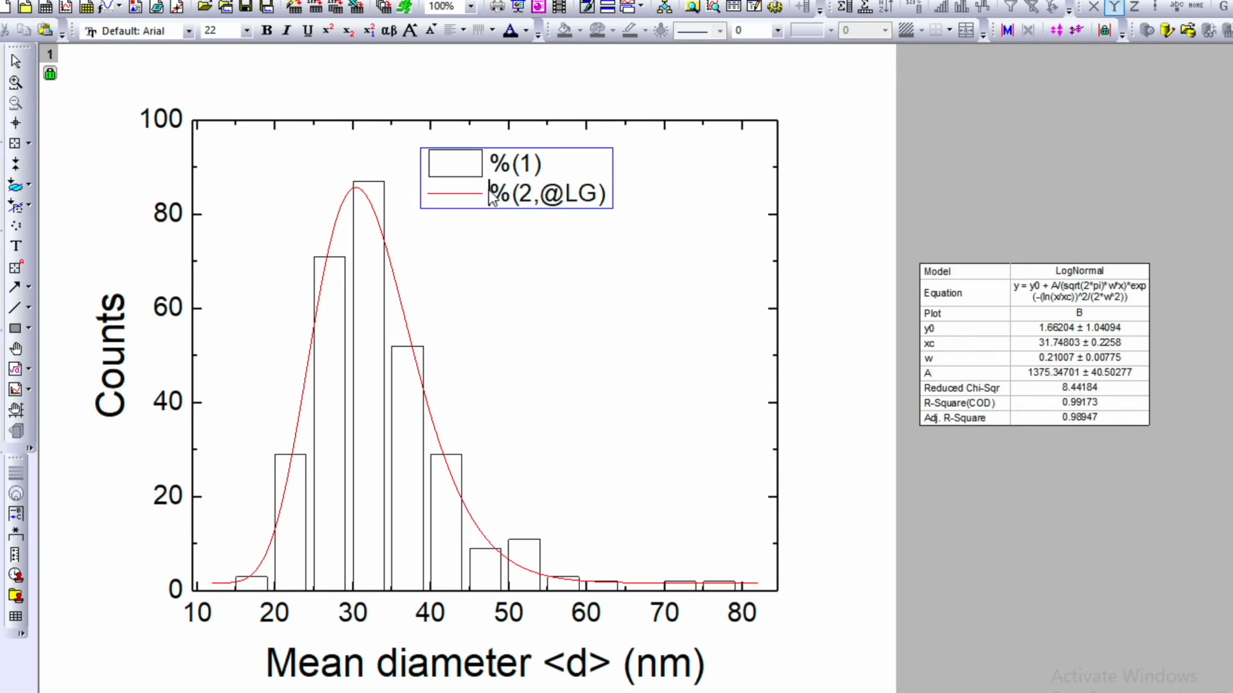
# Rename the fit's legend entry to 'LogNormal fit'.
pyautogui.doubleClick(543, 194)
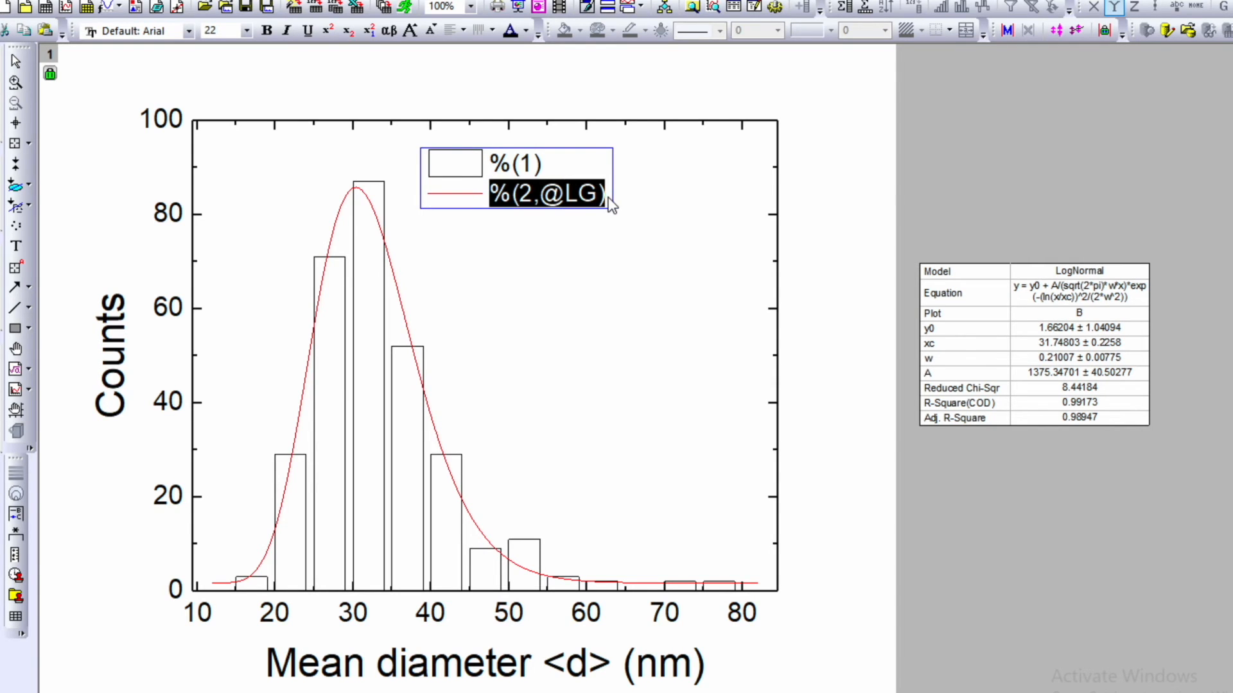
pyautogui.write('Lo')
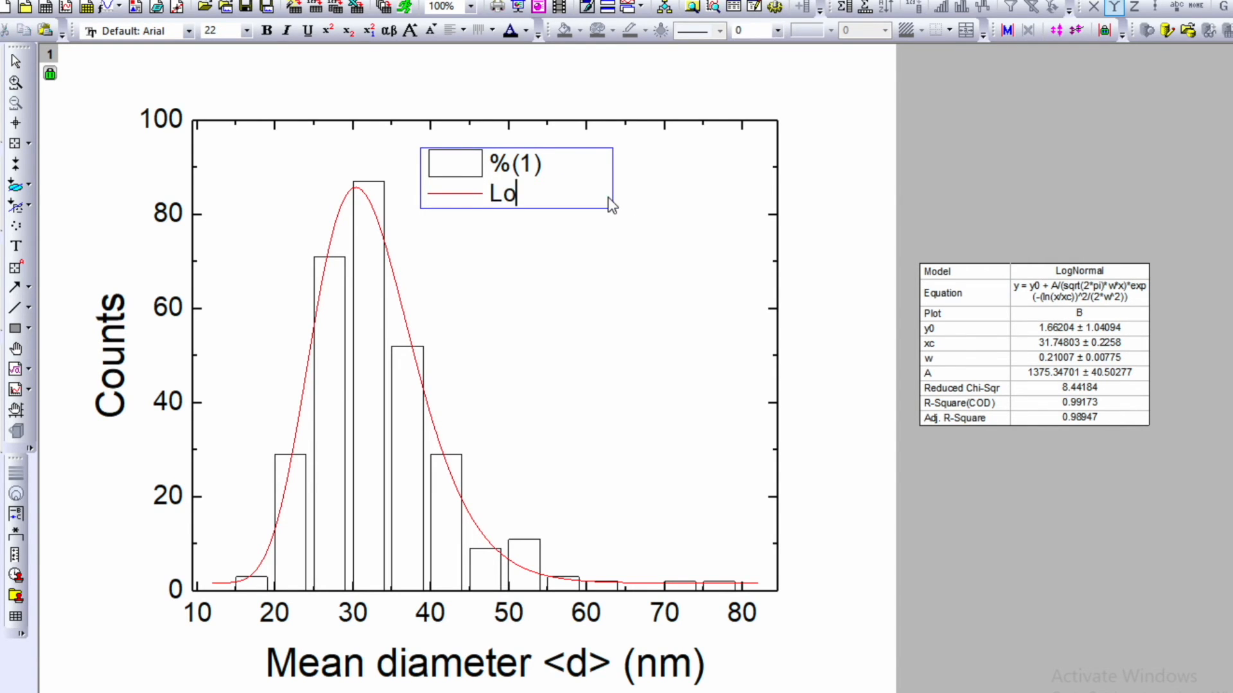
pyautogui.write('gNormal fit')
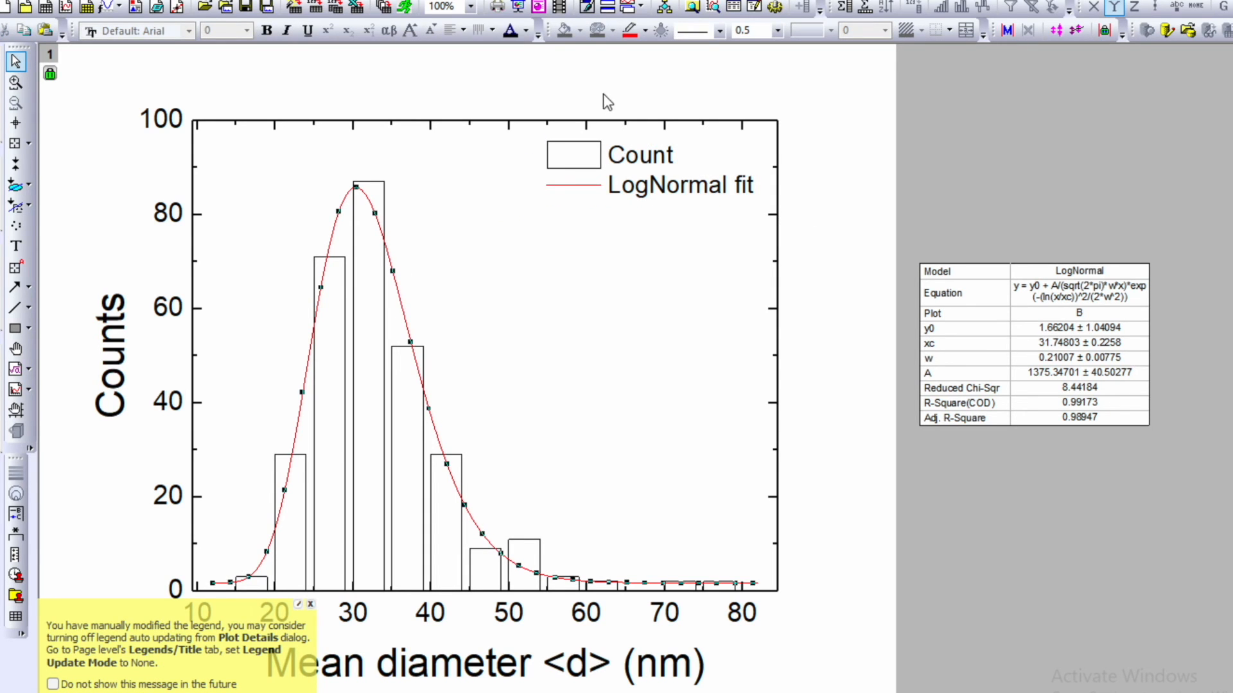
# Set the red LogNormal fit curve's line width to 3.
pyautogui.click(777, 31)
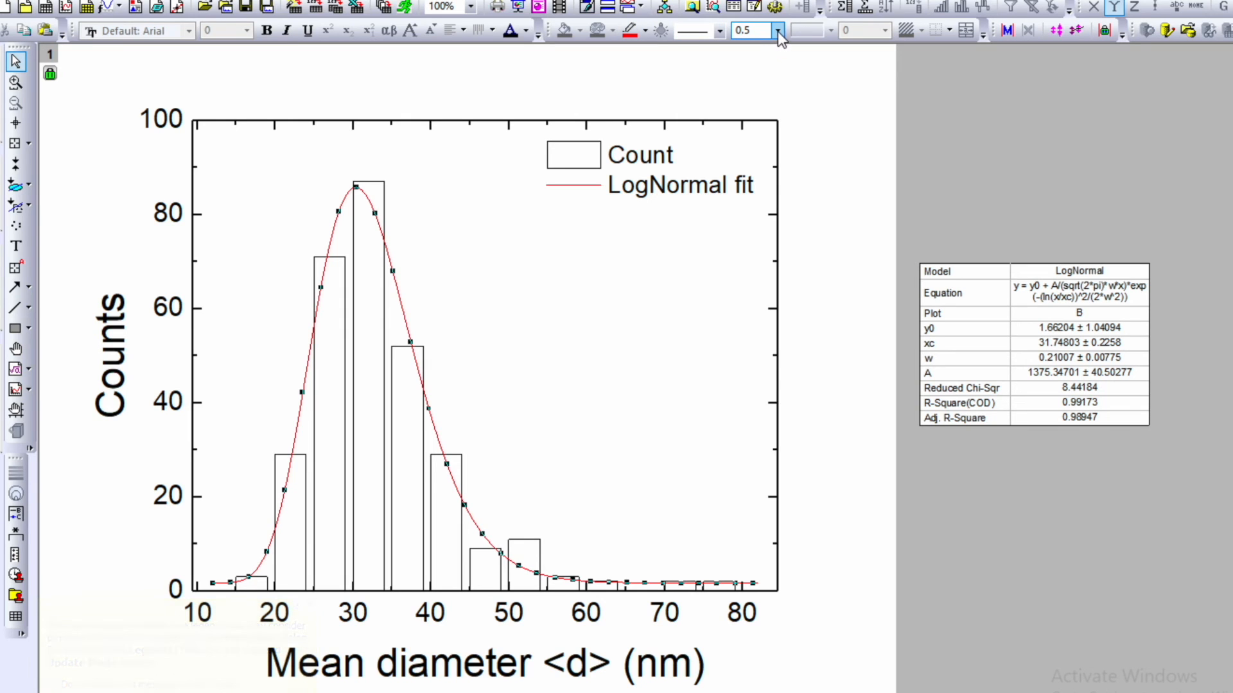
pyautogui.click(778, 30)
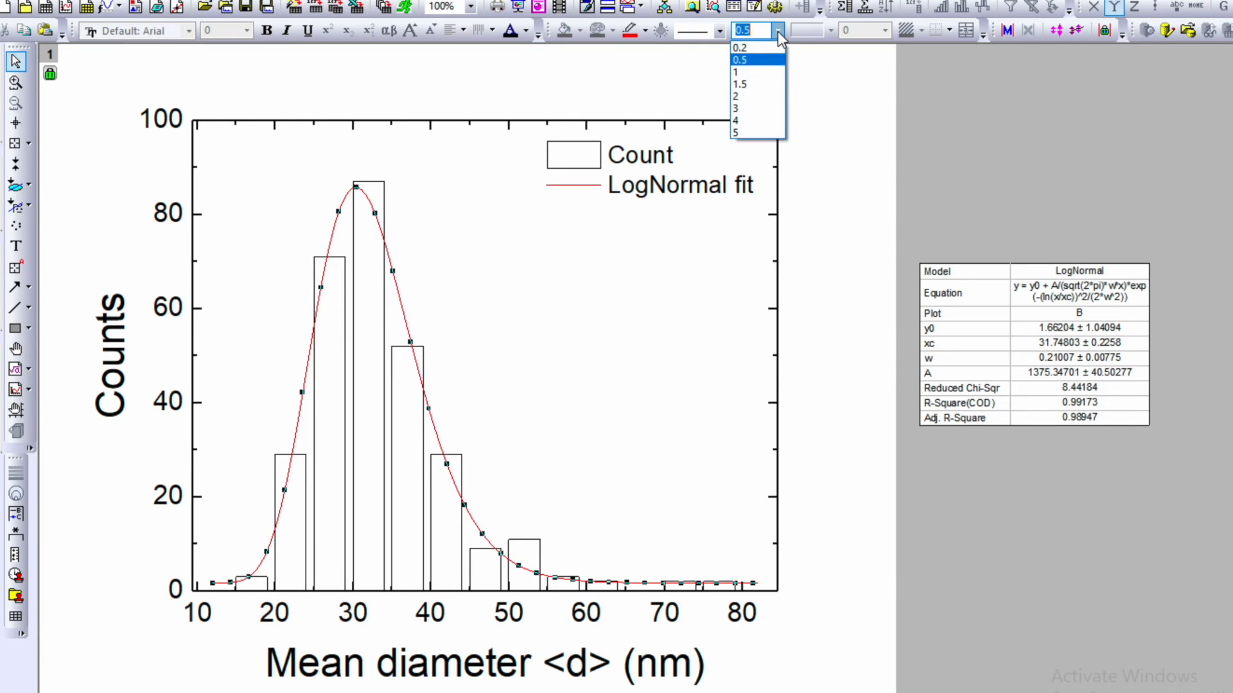
pyautogui.moveTo(757, 109)
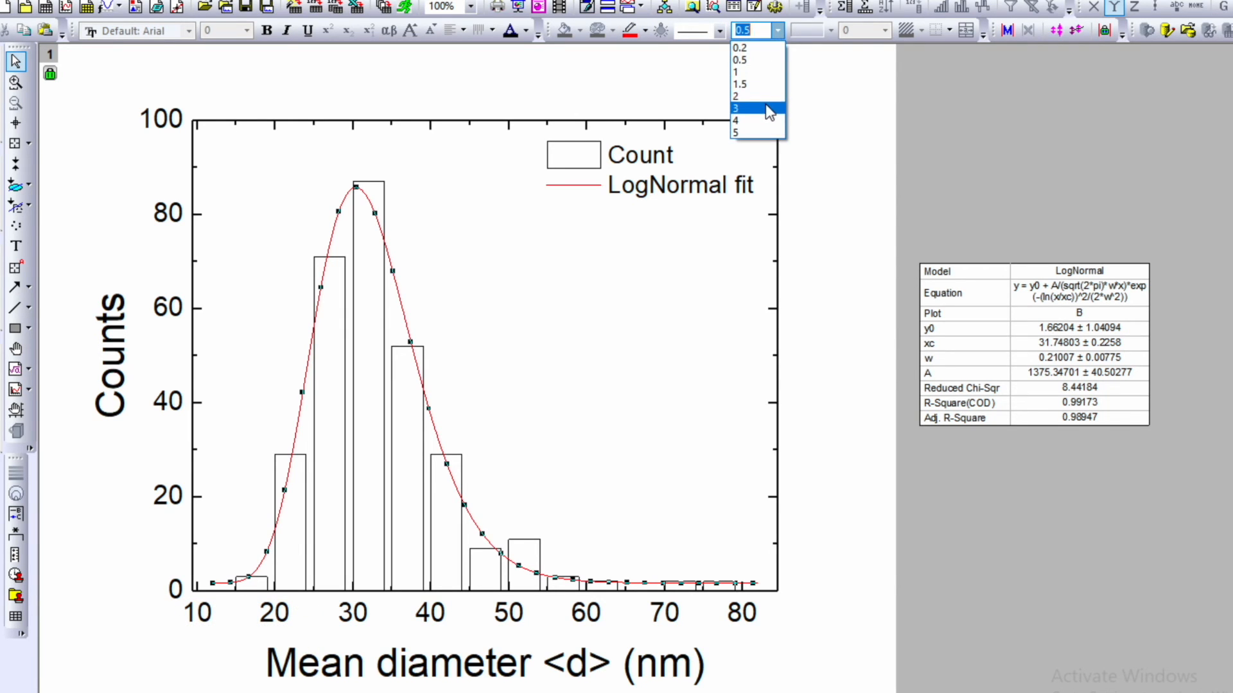
pyautogui.click(735, 108)
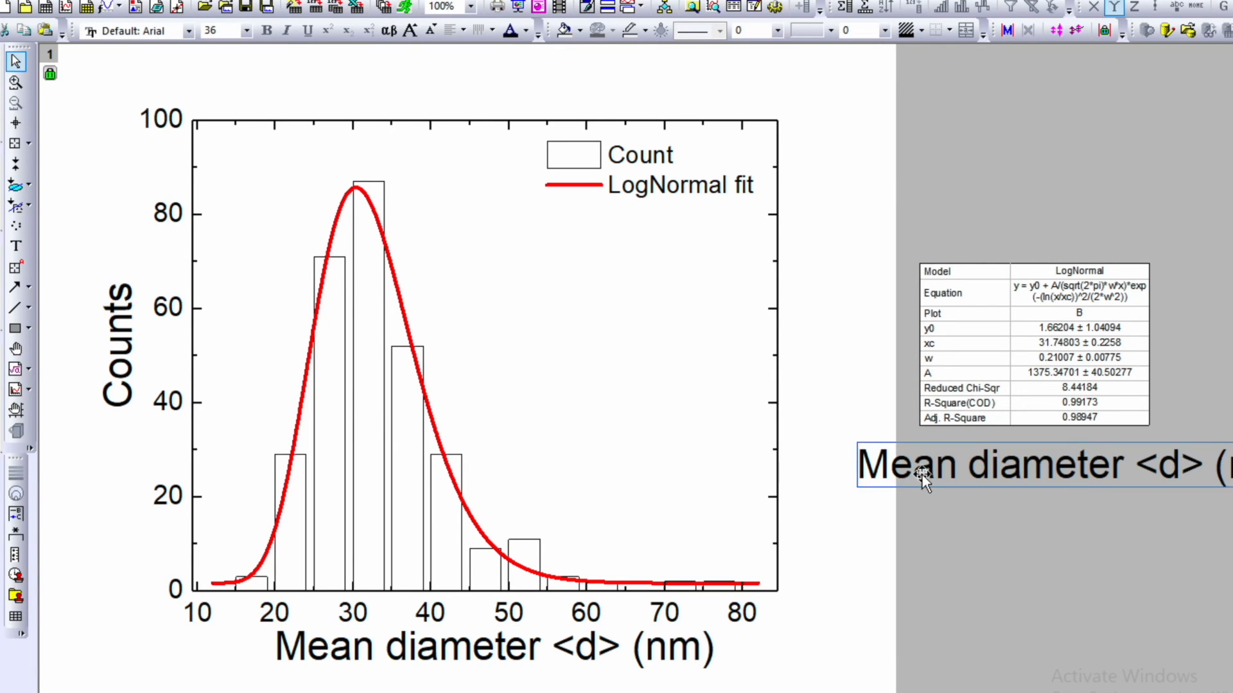
# Move the copied title into the plot and change it to '<d> = 32 nm'.
pyautogui.moveTo(1023, 463); pyautogui.dragTo(625, 370)
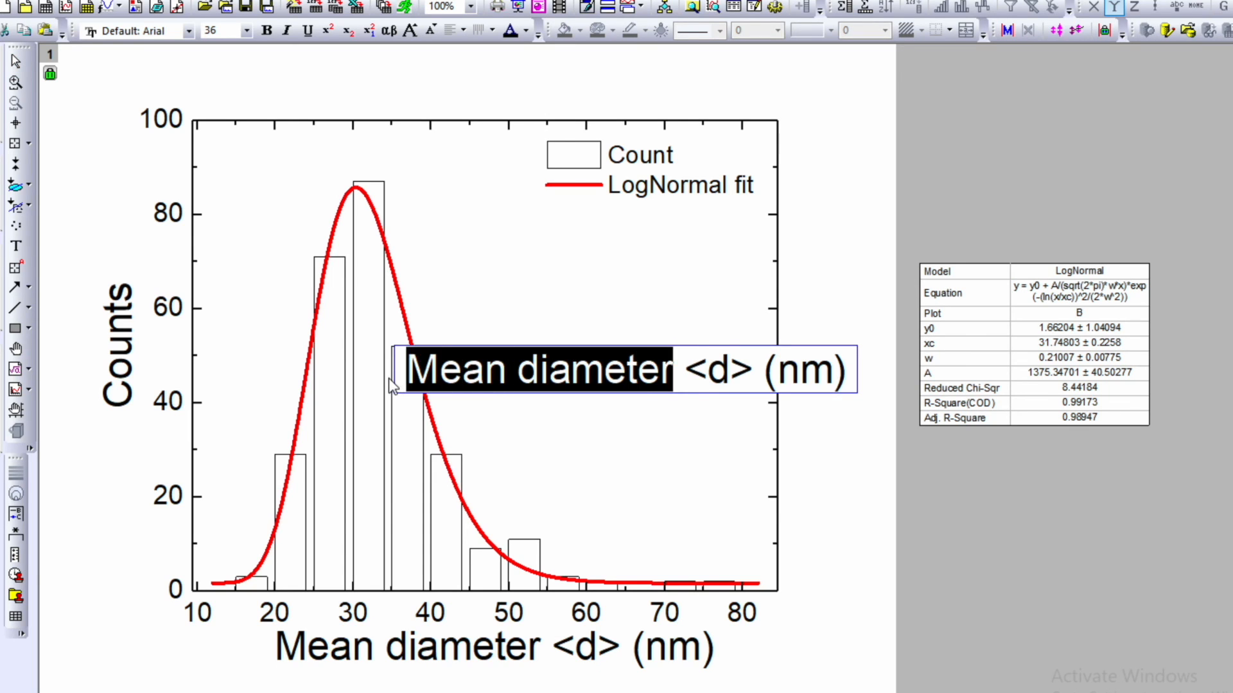
pyautogui.press('Delete')
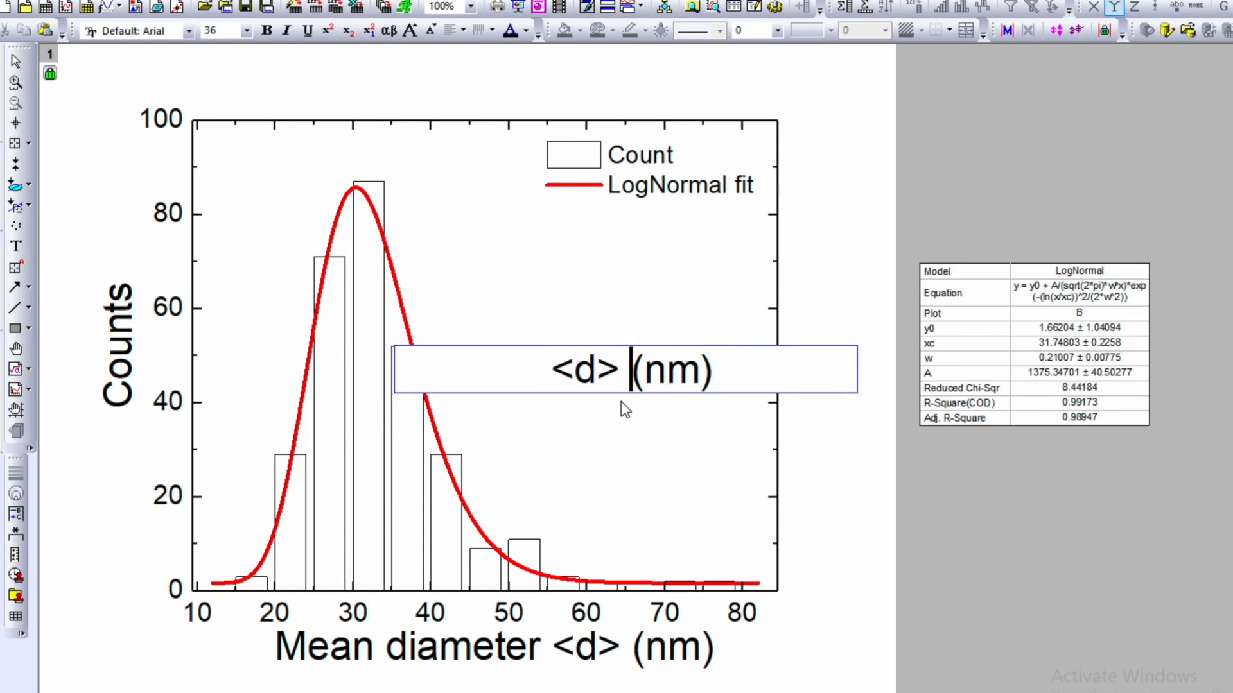
pyautogui.write('=')
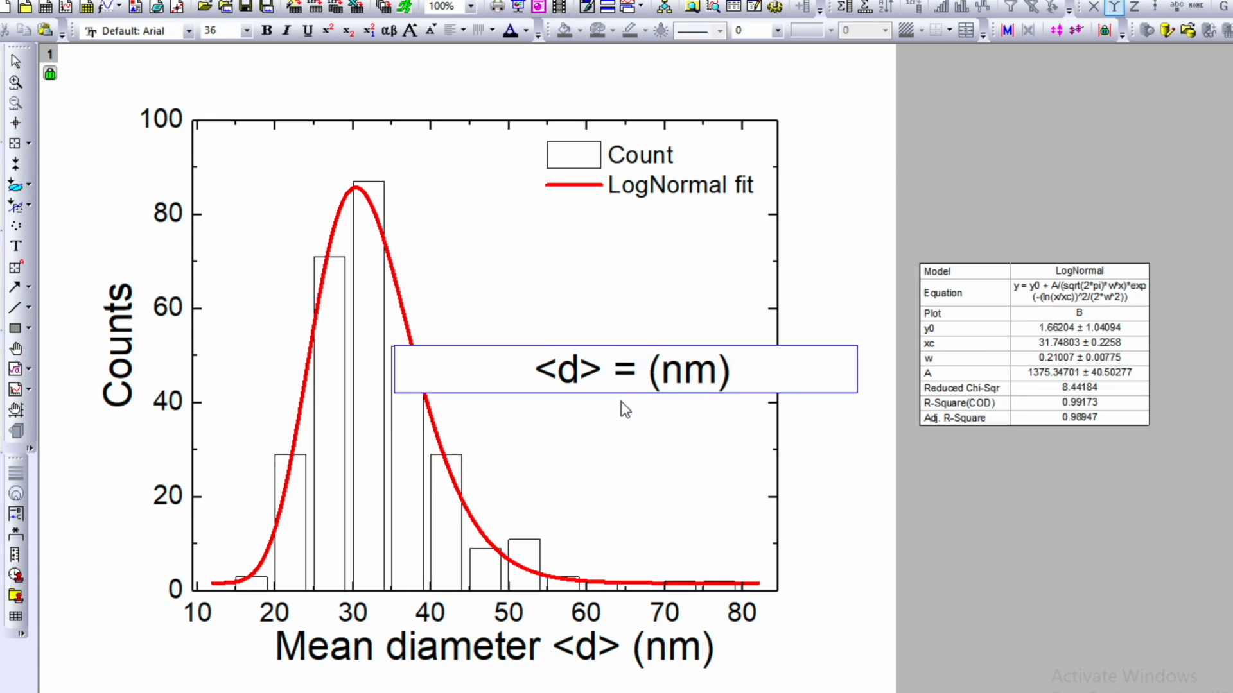
pyautogui.write('32')
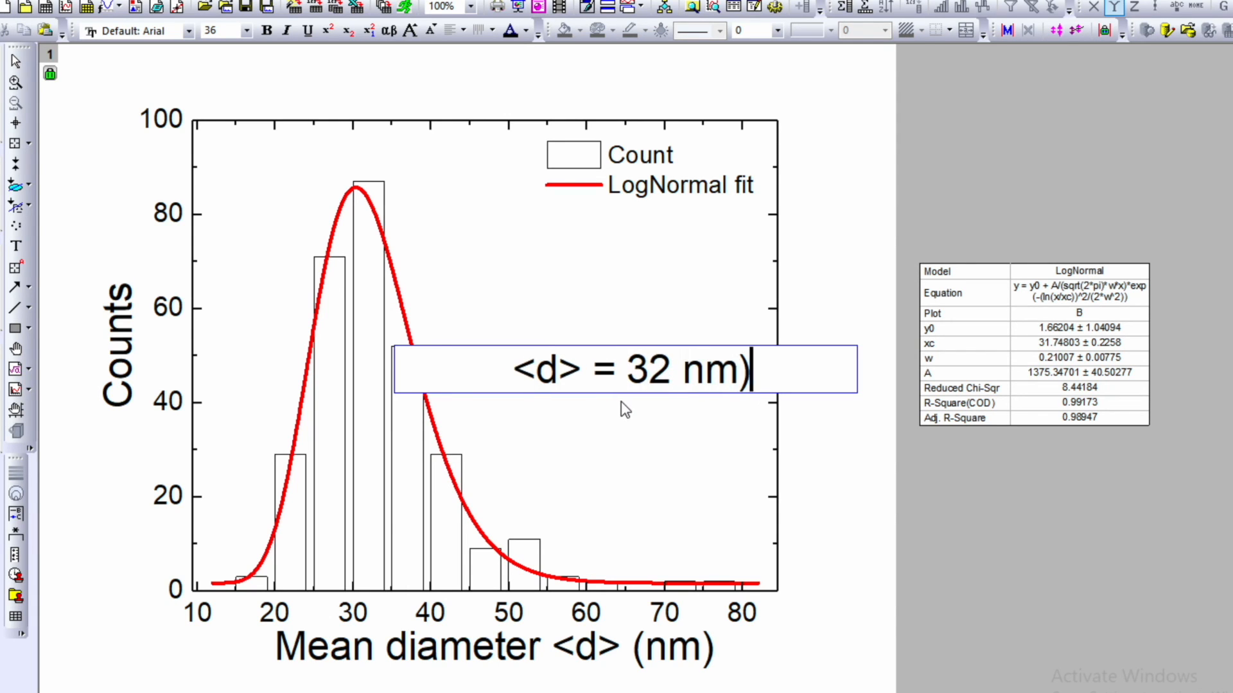
# Add a second annotation line reading '= 0.21(1)'.
pyautogui.press('Backspace')
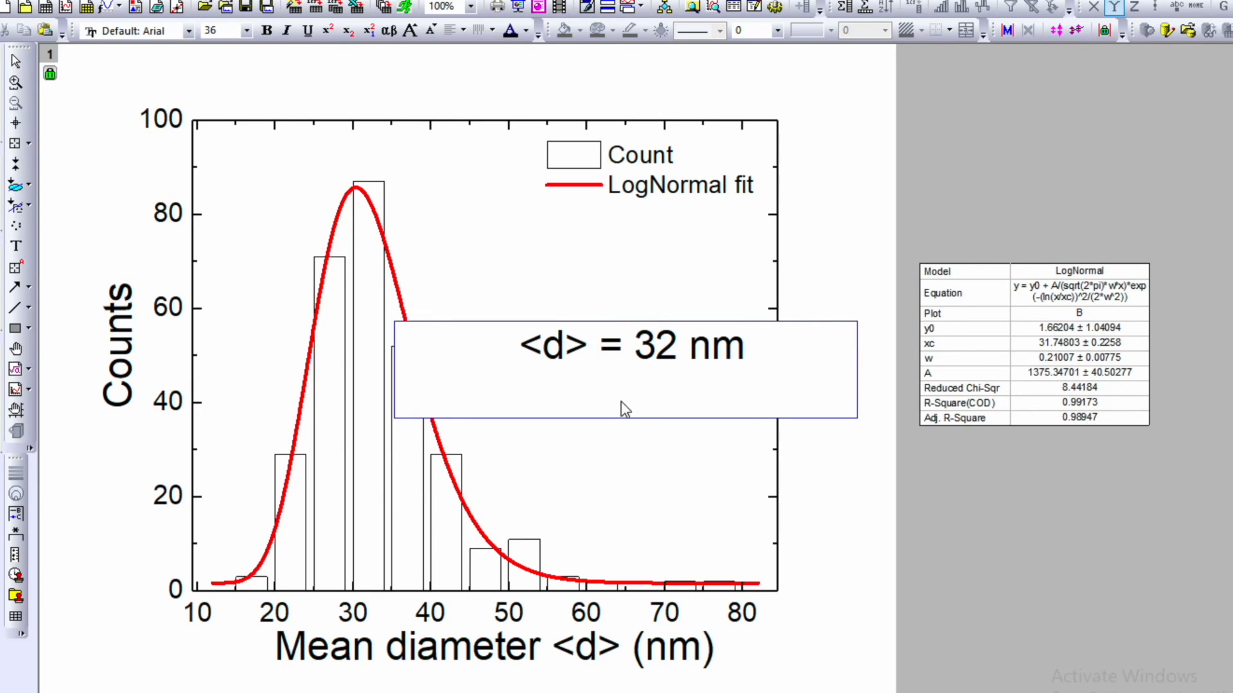
pyautogui.write('=')
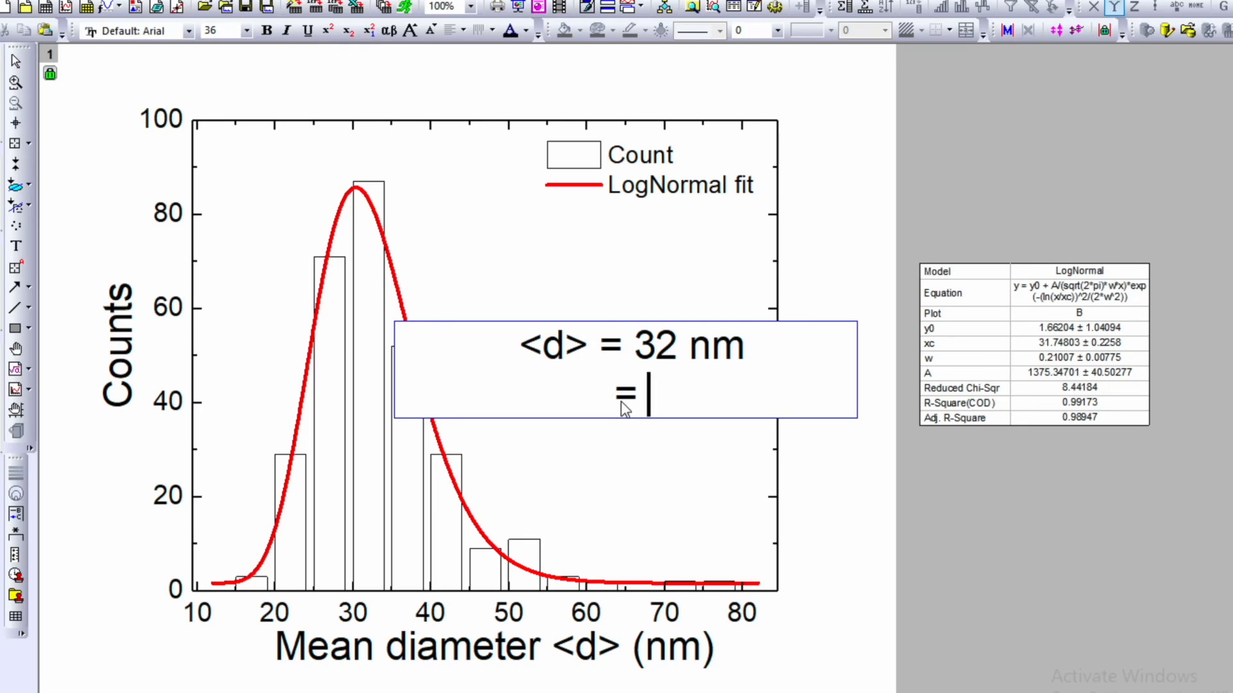
pyautogui.write('0')
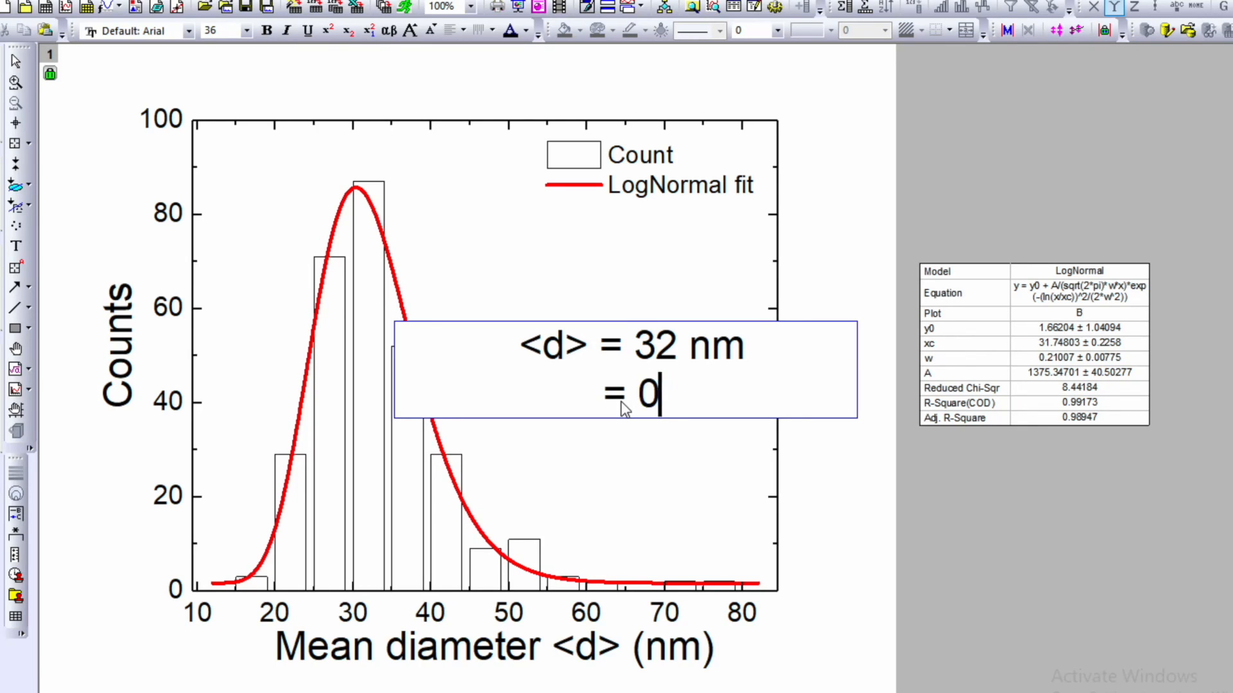
pyautogui.write('.21(')
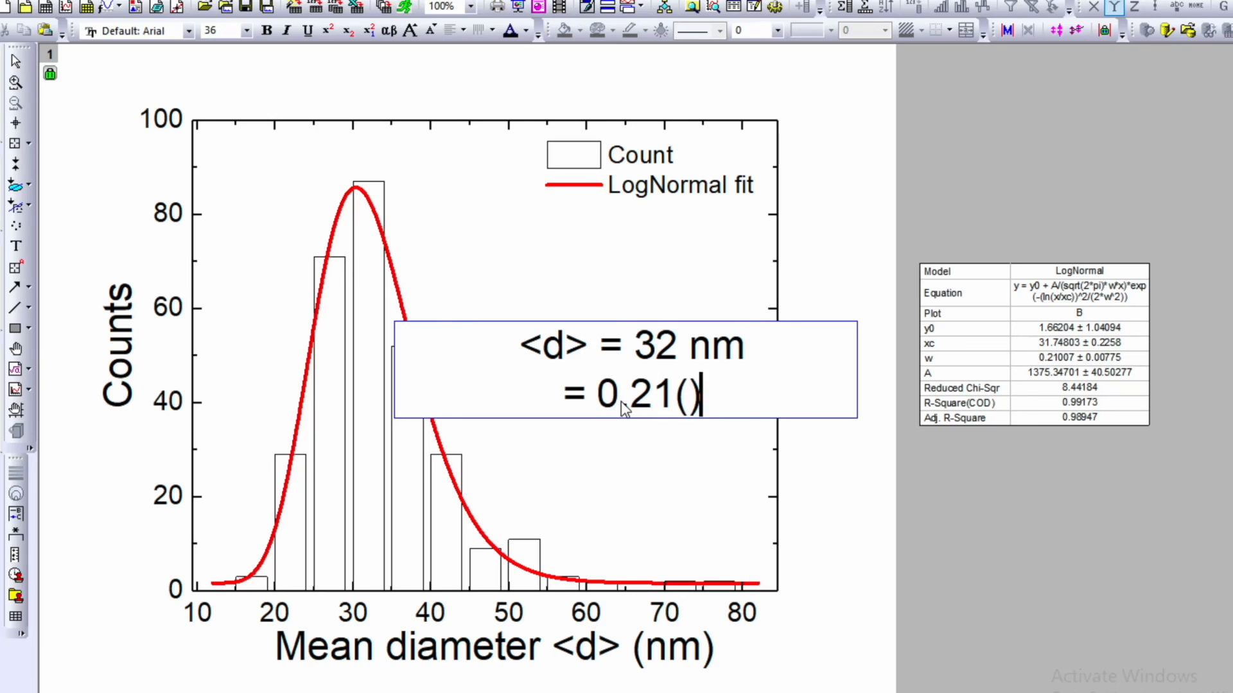
pyautogui.write('1')
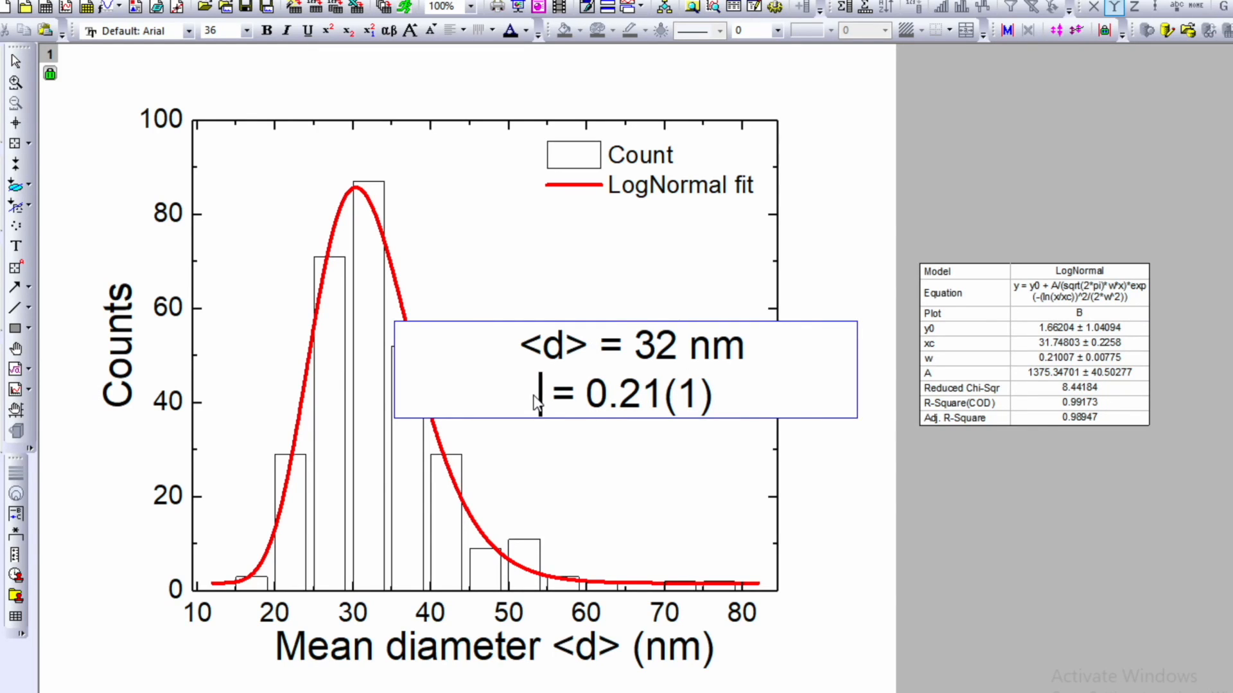
# Insert σ from the Symbol Map so the second line reads 'σ = 0.21(1)'.
pyautogui.rightClick(539, 393)
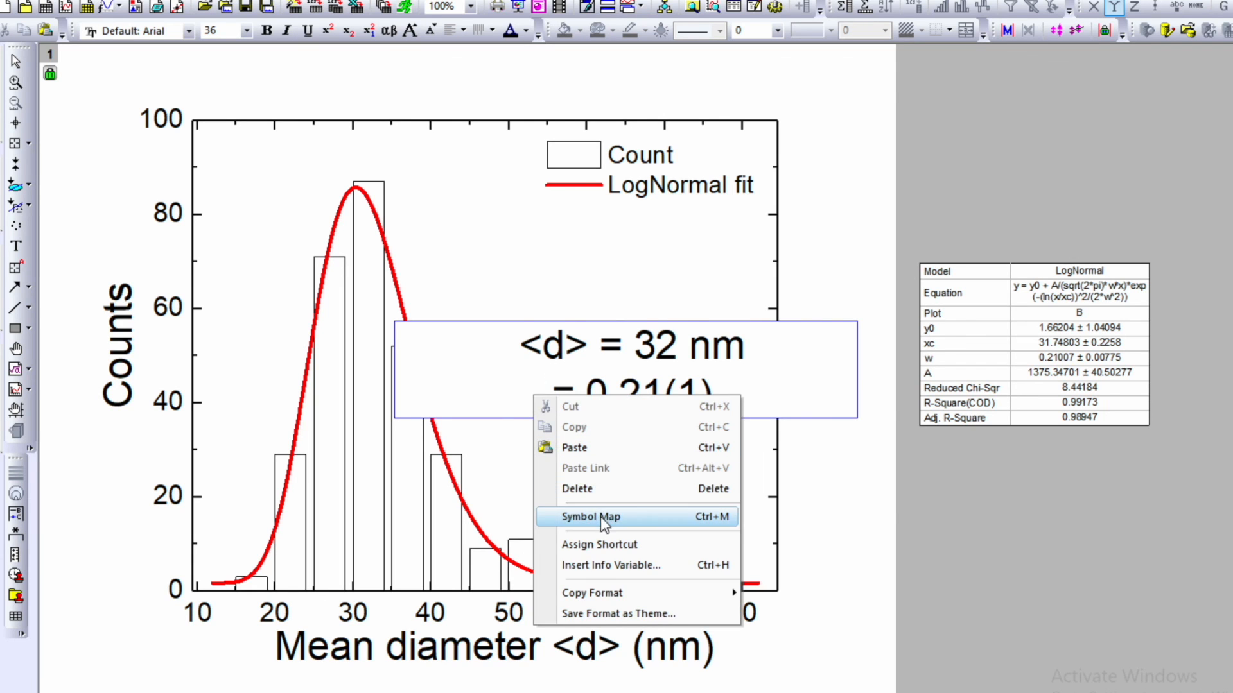
pyautogui.click(590, 516)
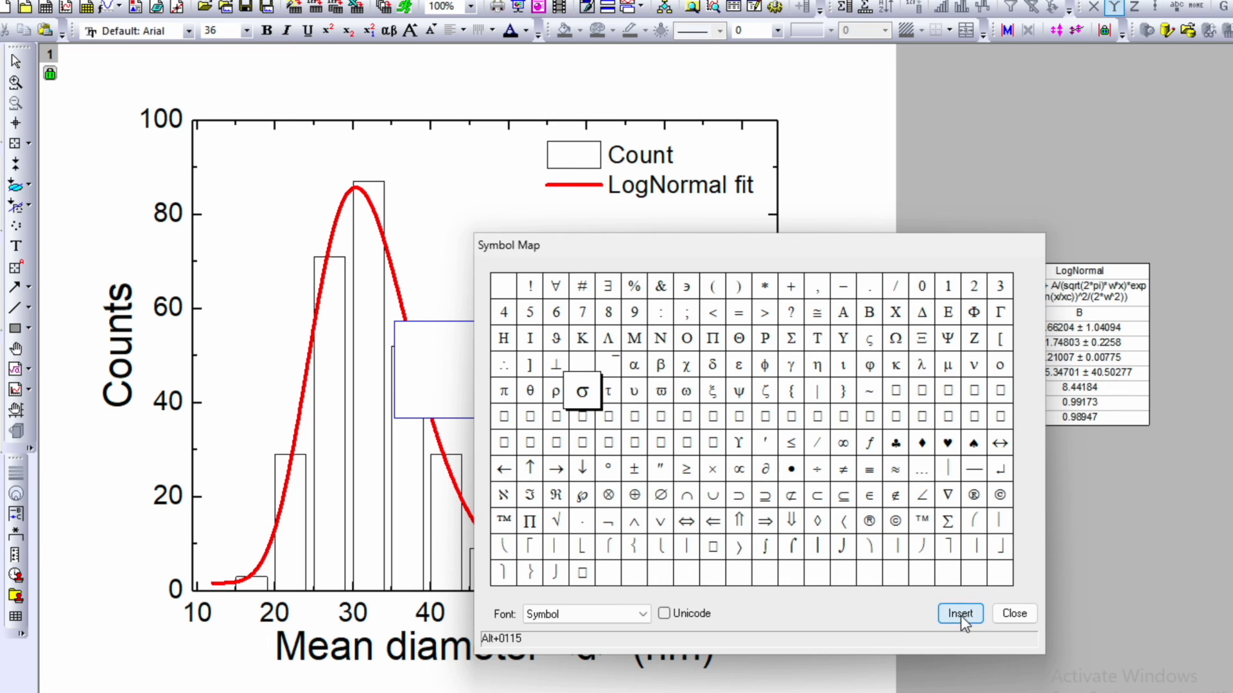
pyautogui.click(1014, 614)
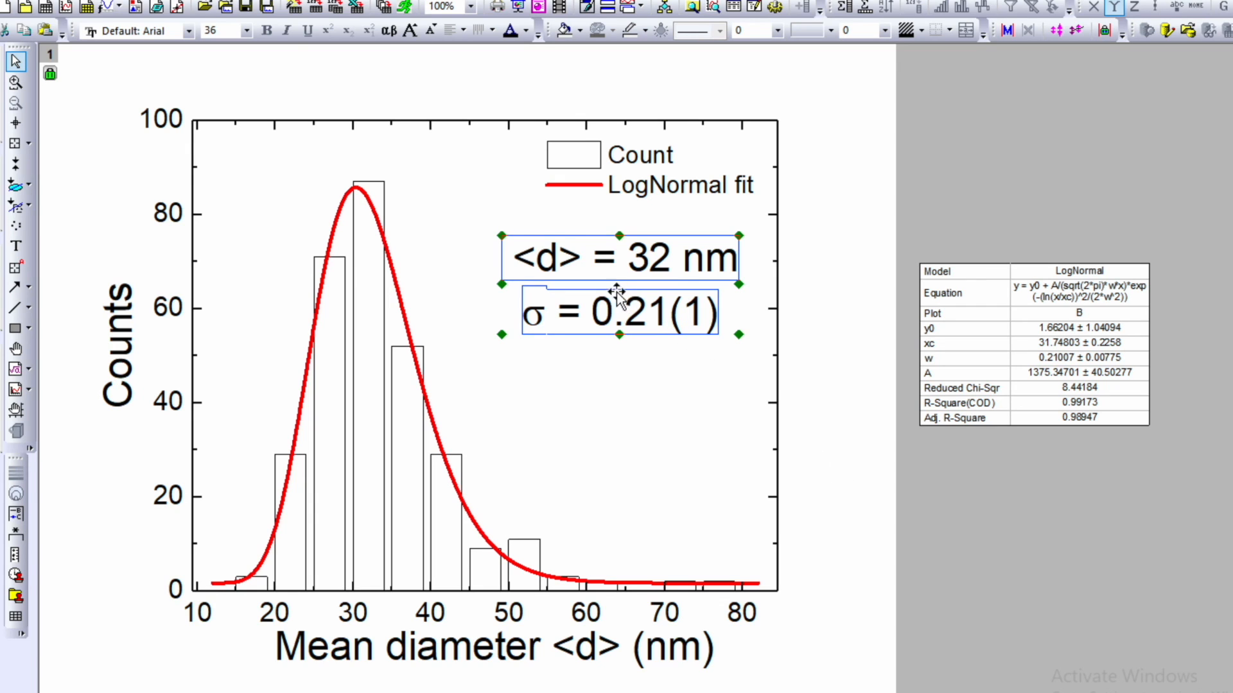
pyautogui.click(246, 30)
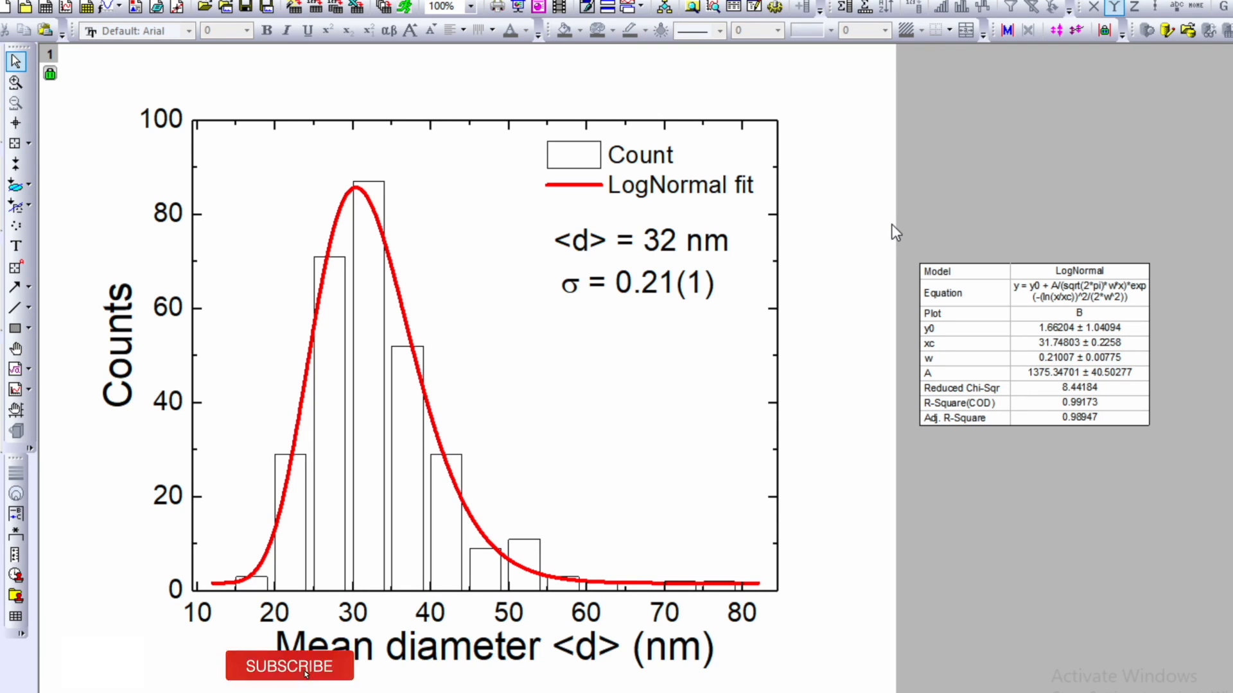
pyautogui.click(288, 666)
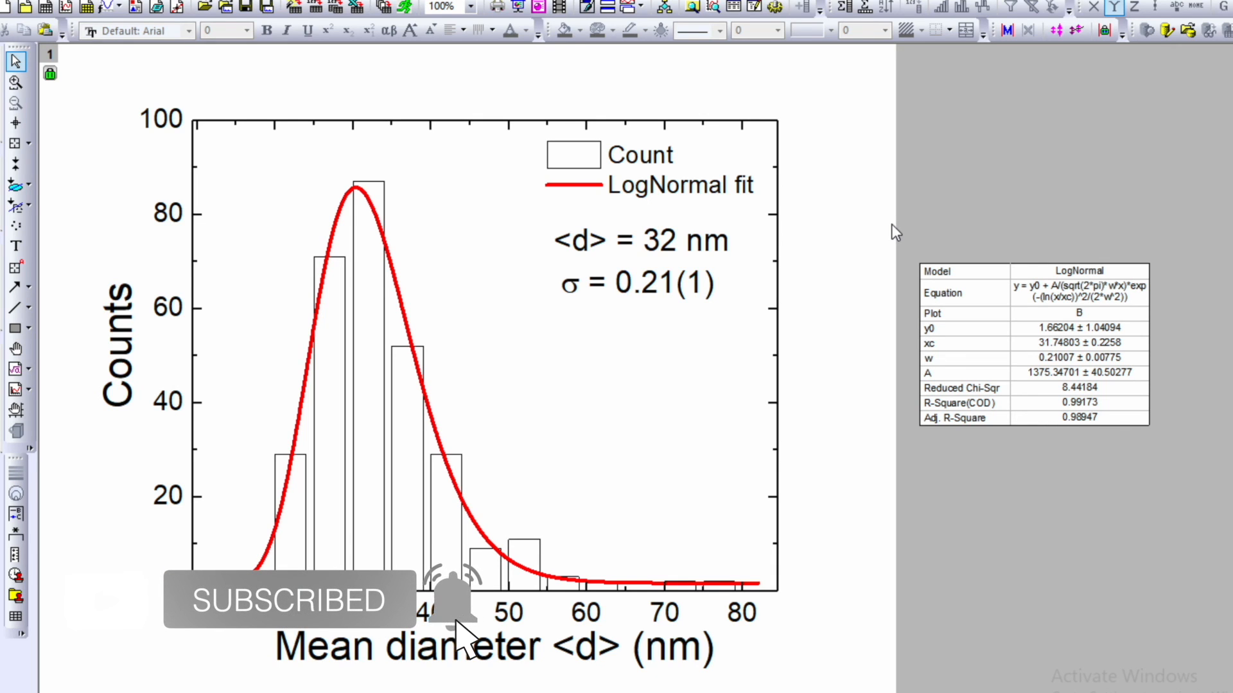